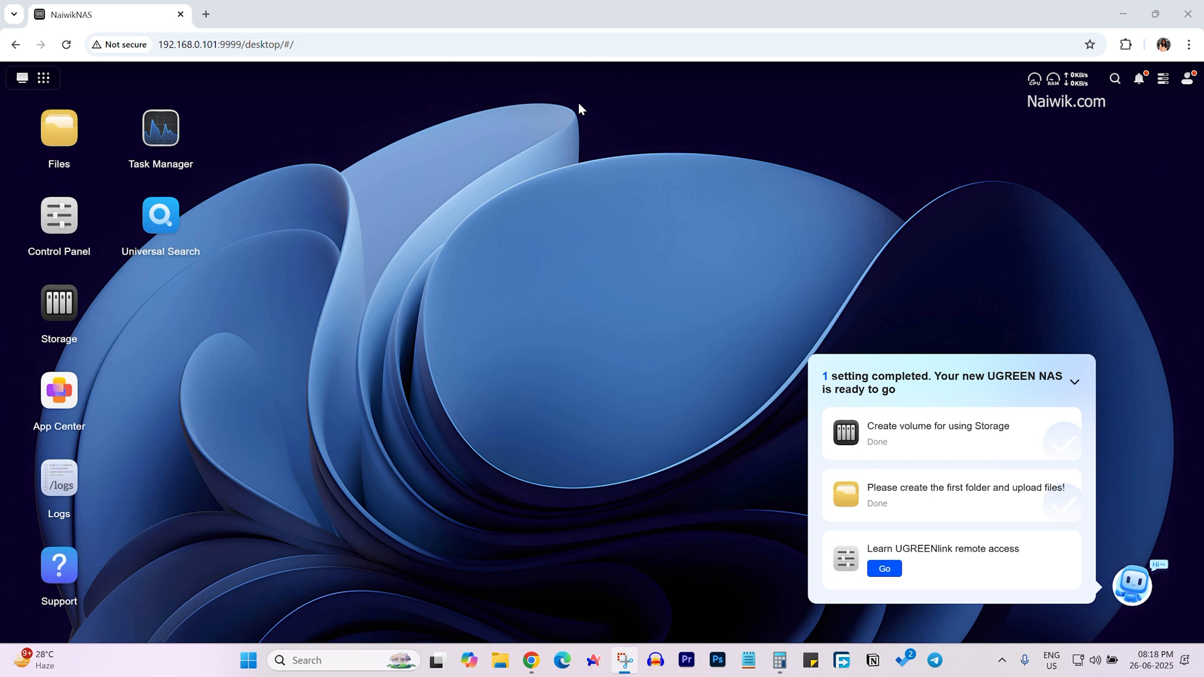
pyautogui.moveTo(899, 107)
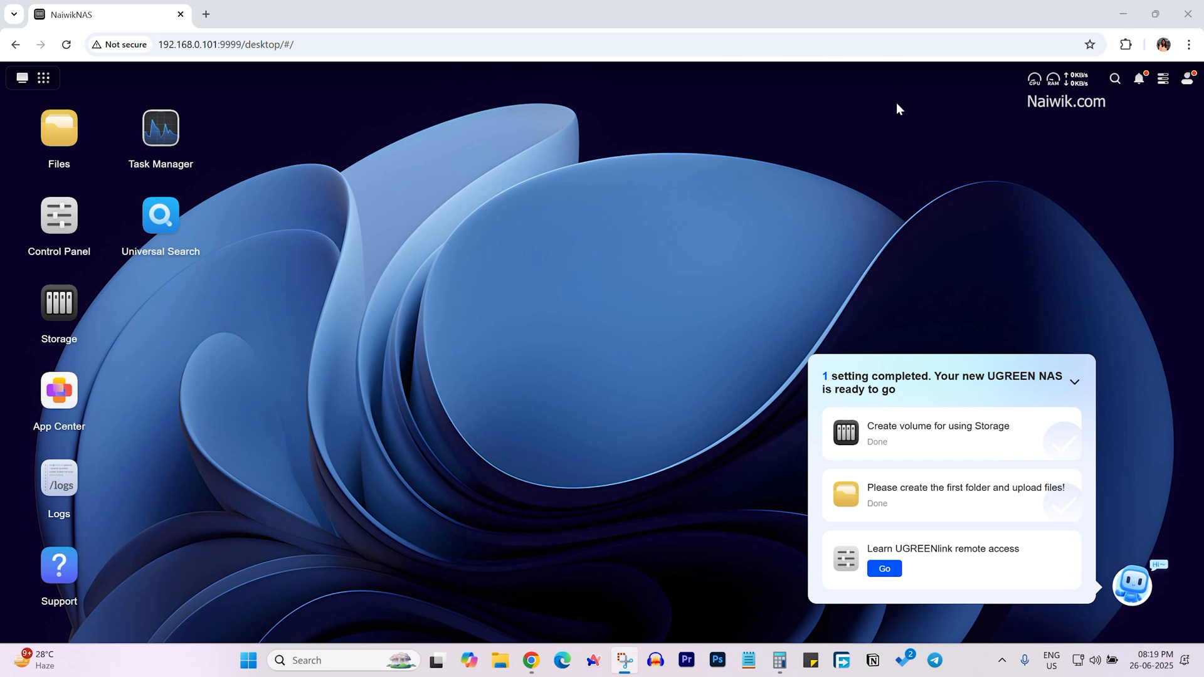
pyautogui.moveTo(895, 134)
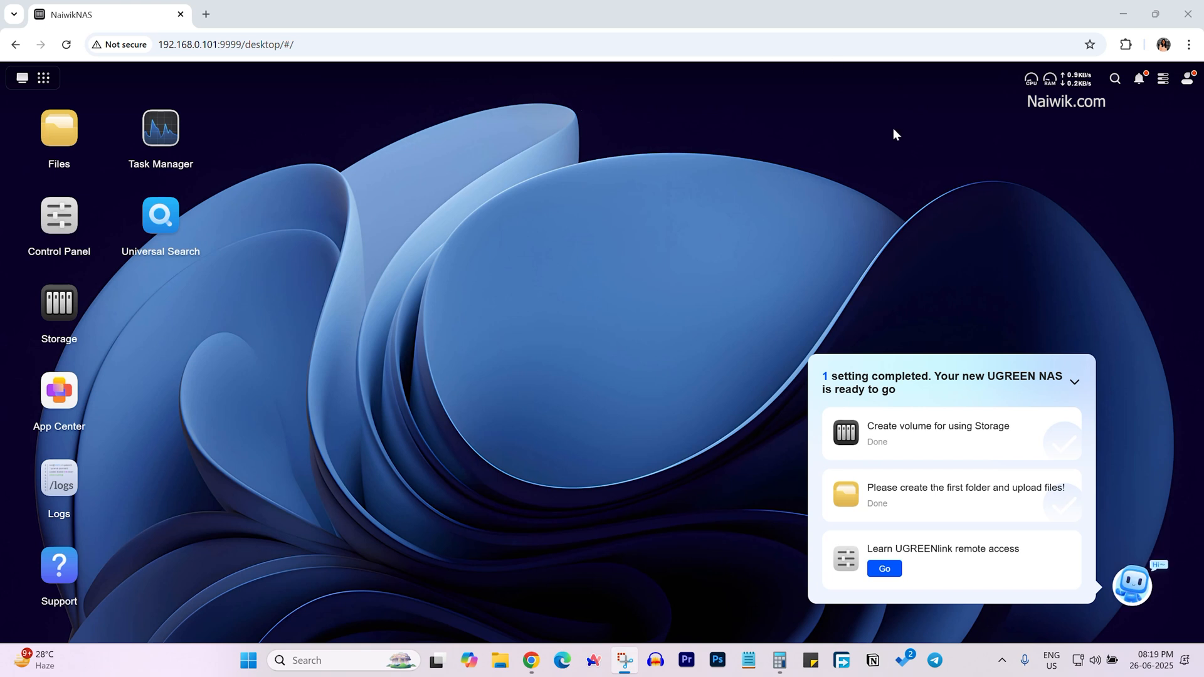
# Step: Collapse the desktop setup checklist into its short completion notice
pyautogui.click(1075, 381)
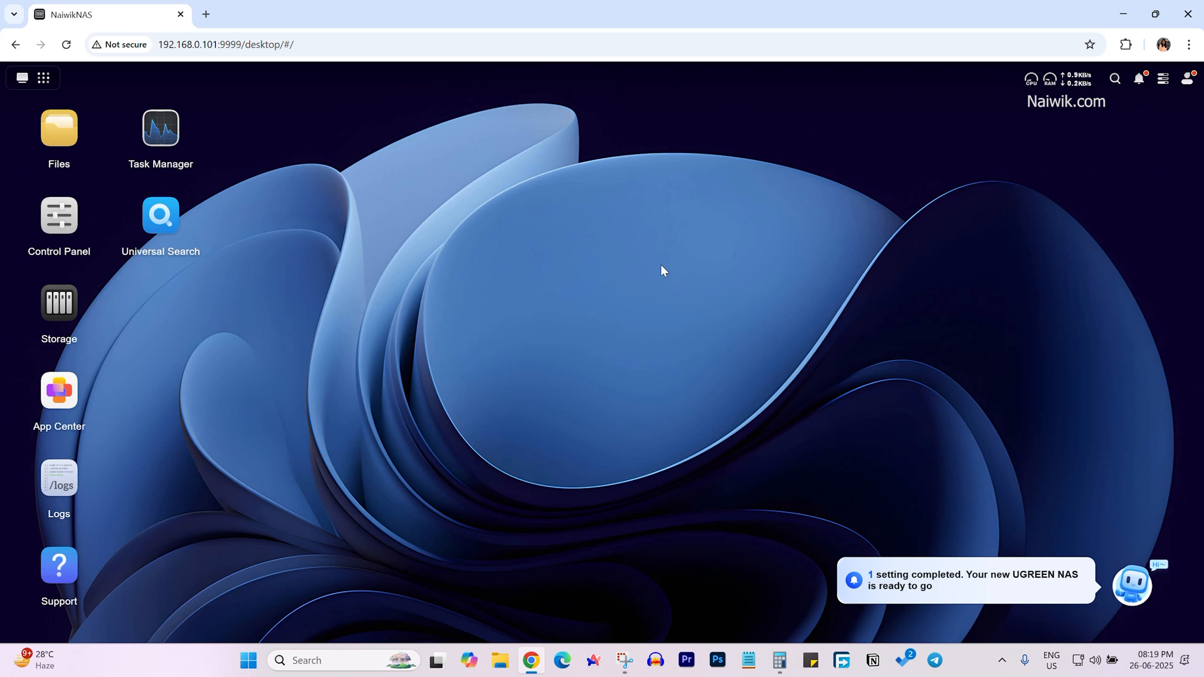
pyautogui.moveTo(34, 246)
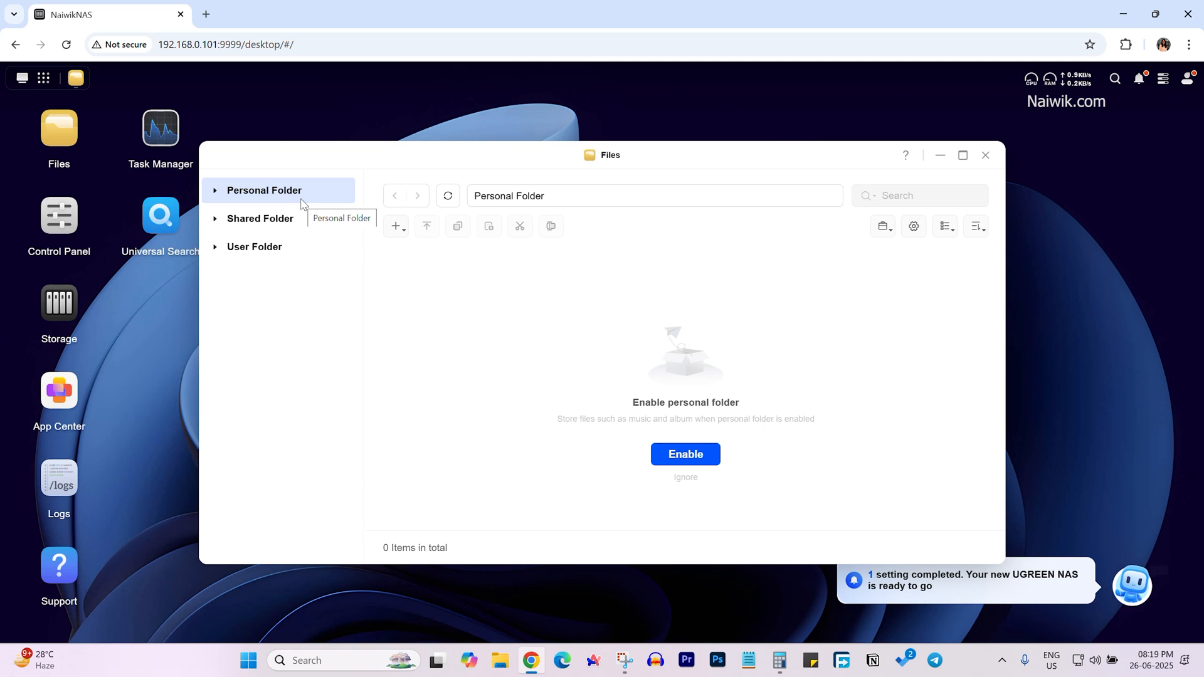
pyautogui.moveTo(225, 194)
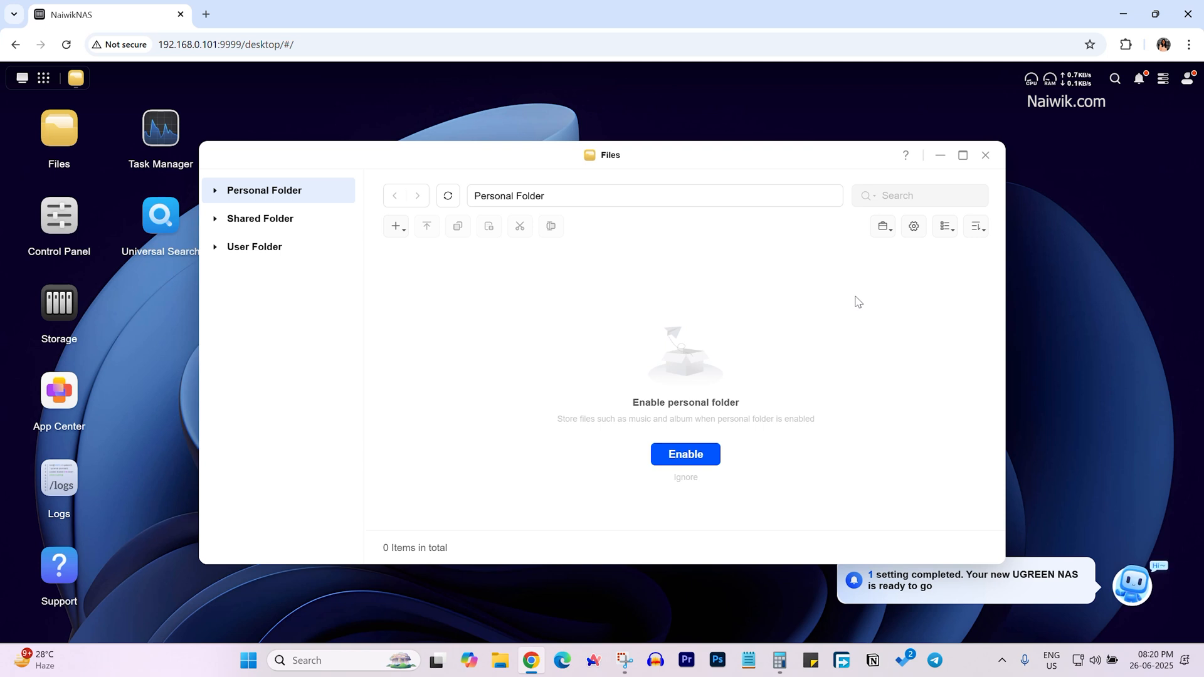
# Step: Browse the Shared Folder and User Folder areas, then return to Personal Folder
pyautogui.click(259, 218)
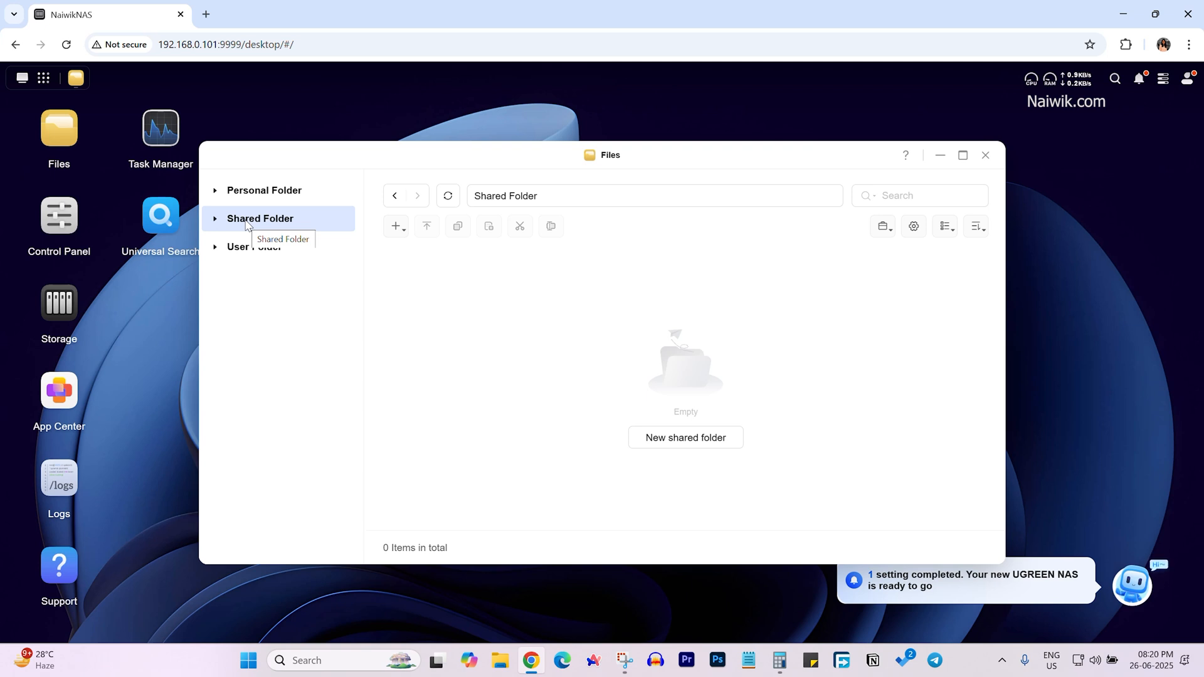
pyautogui.moveTo(786, 390)
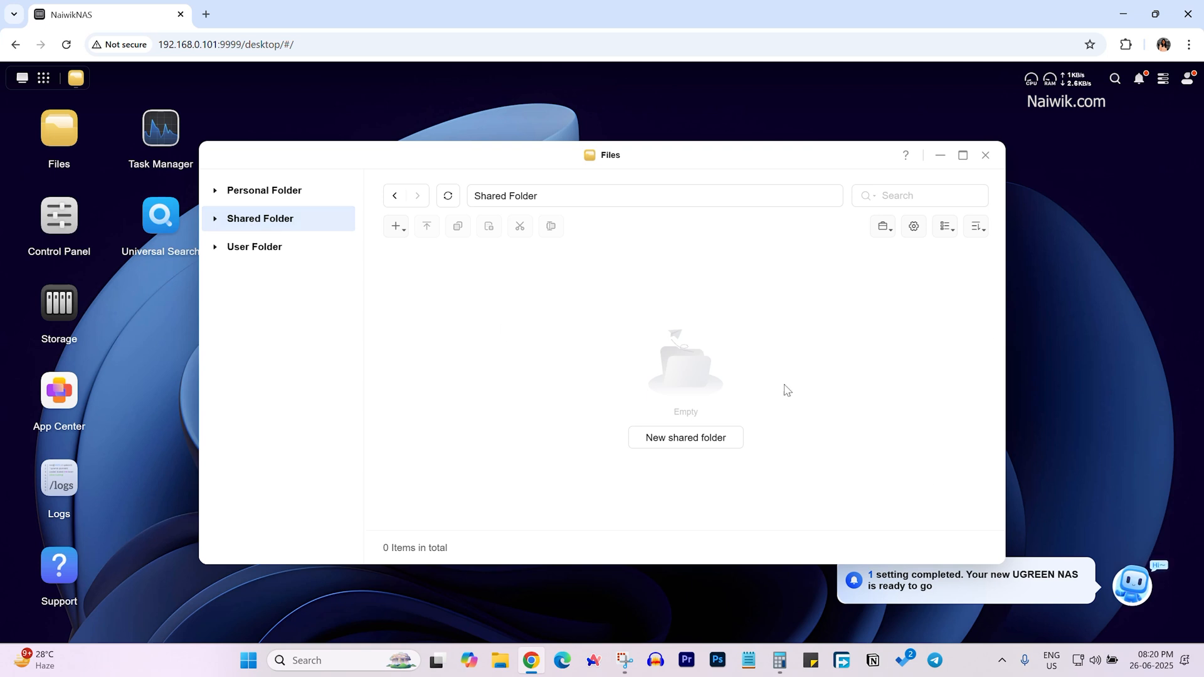
pyautogui.click(255, 247)
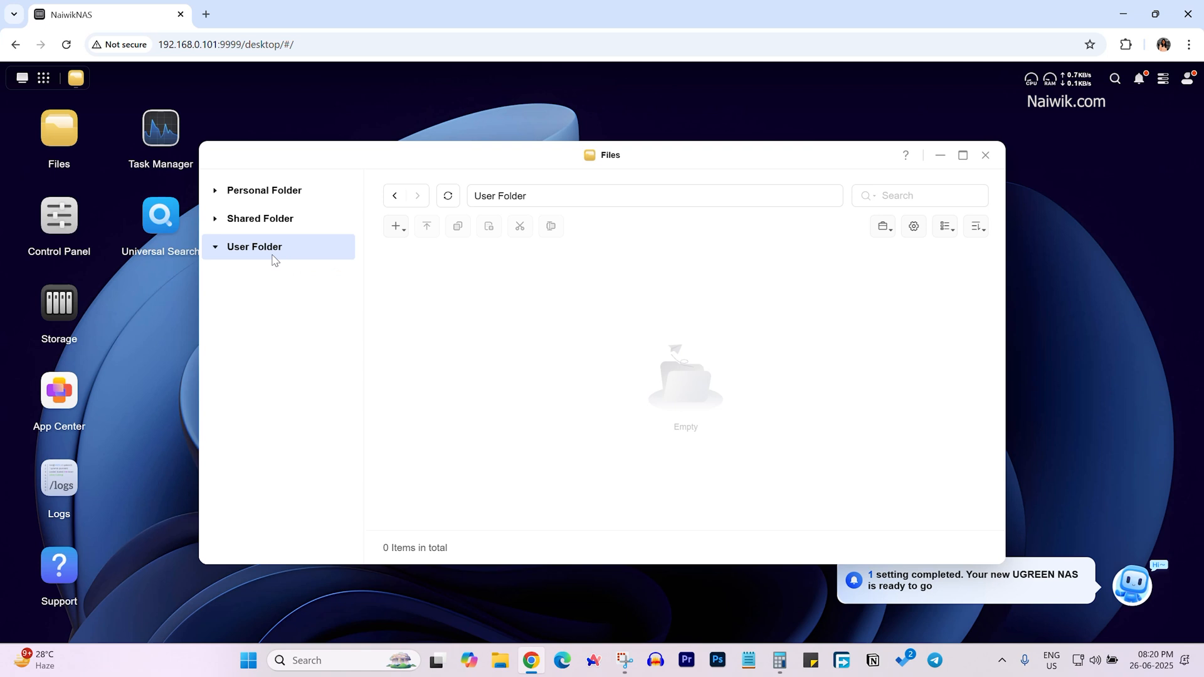
pyautogui.moveTo(547, 422)
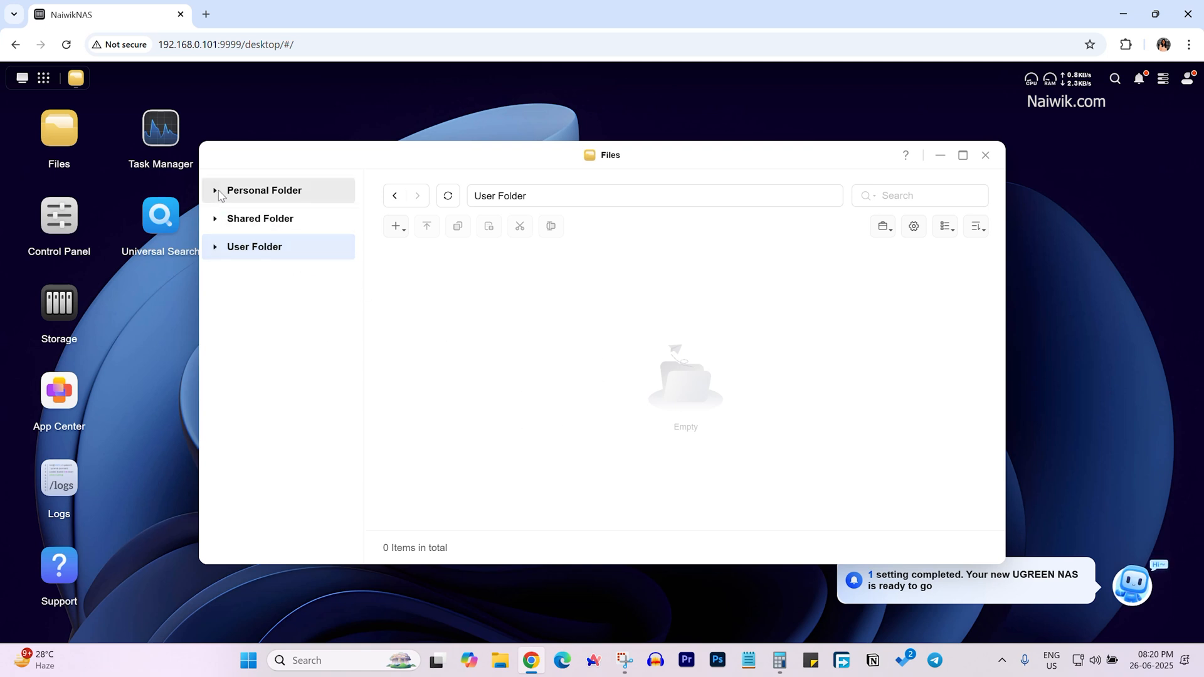
pyautogui.click(264, 191)
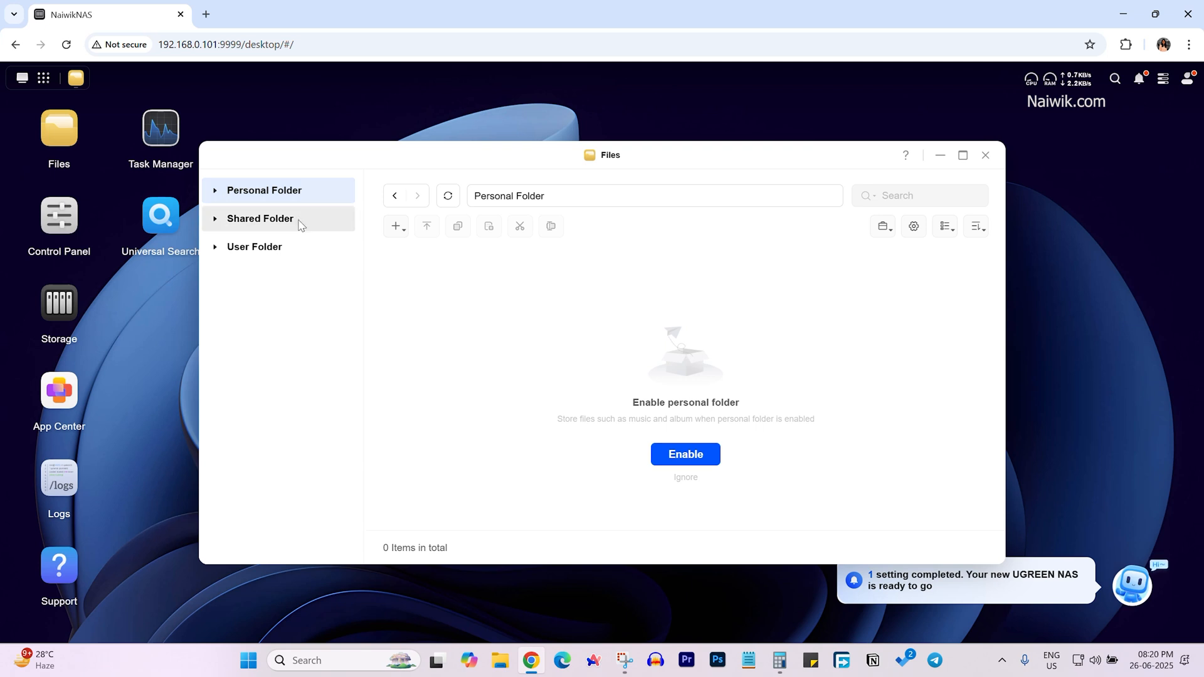
pyautogui.moveTo(685, 454)
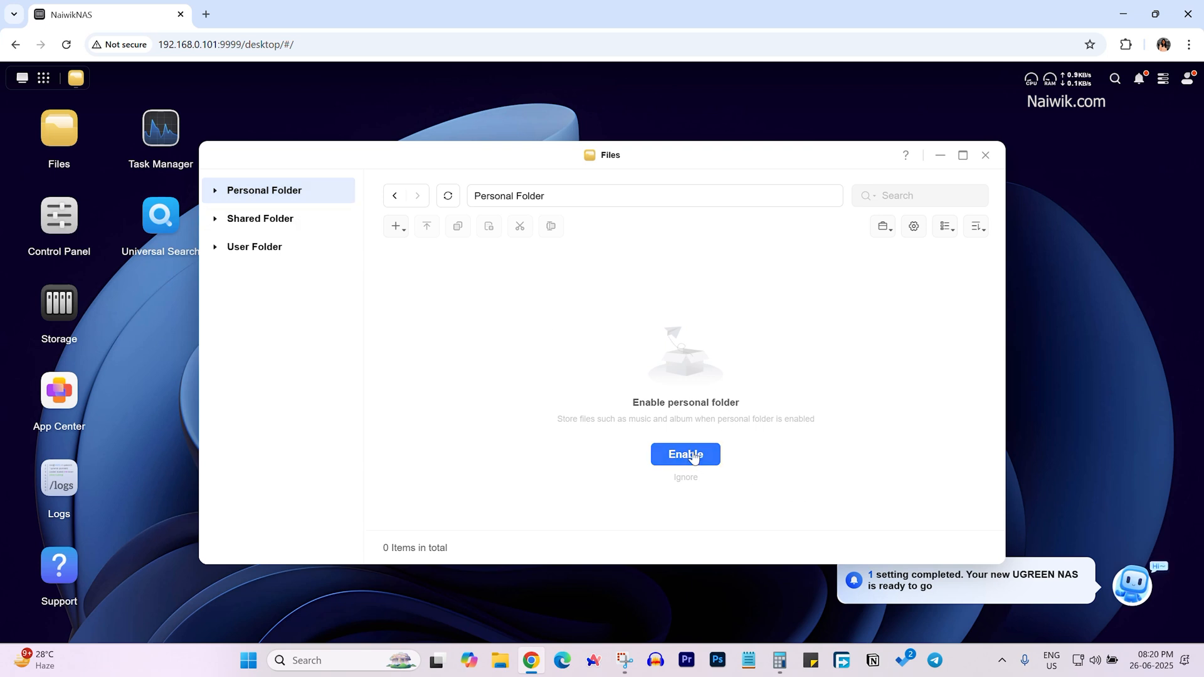
# Step: Enable personal folders on Volume 1 with Full Control for Administrator
pyautogui.click(685, 454)
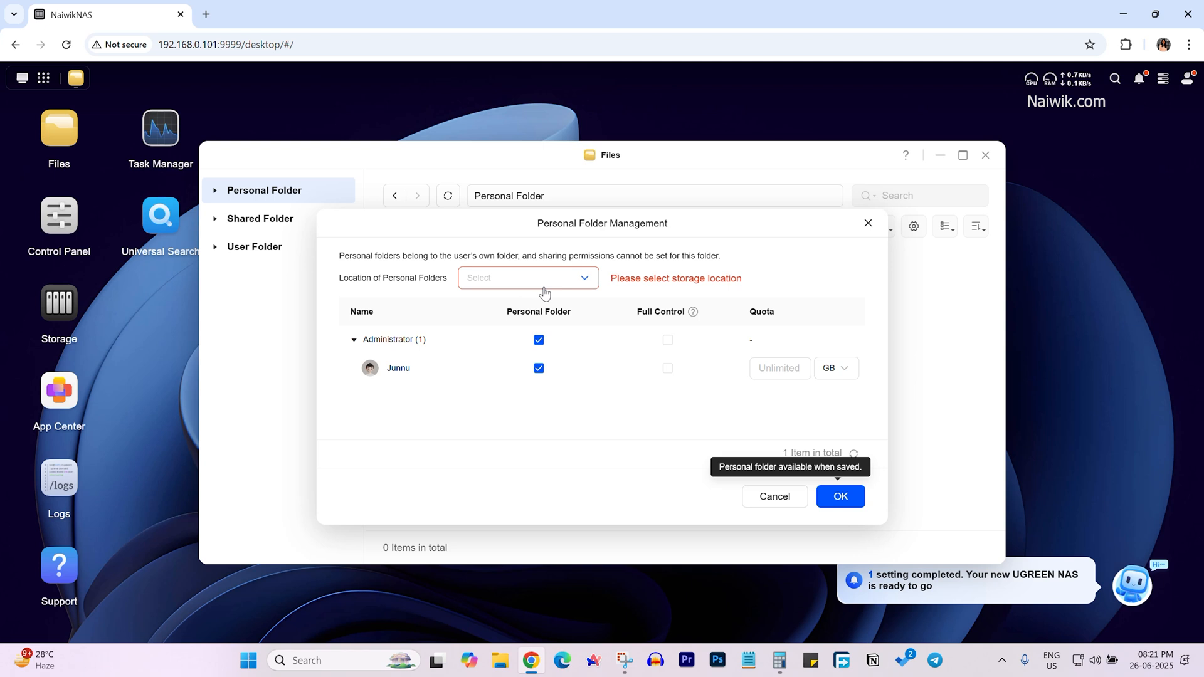
pyautogui.click(528, 279)
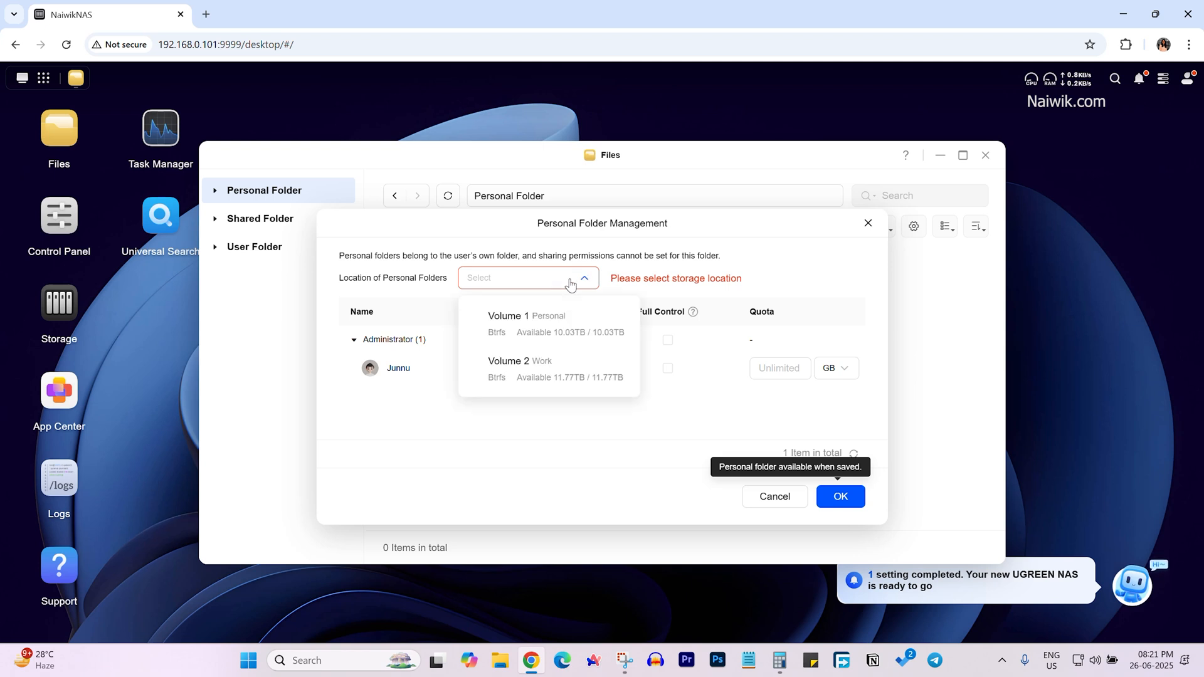
pyautogui.moveTo(586, 320)
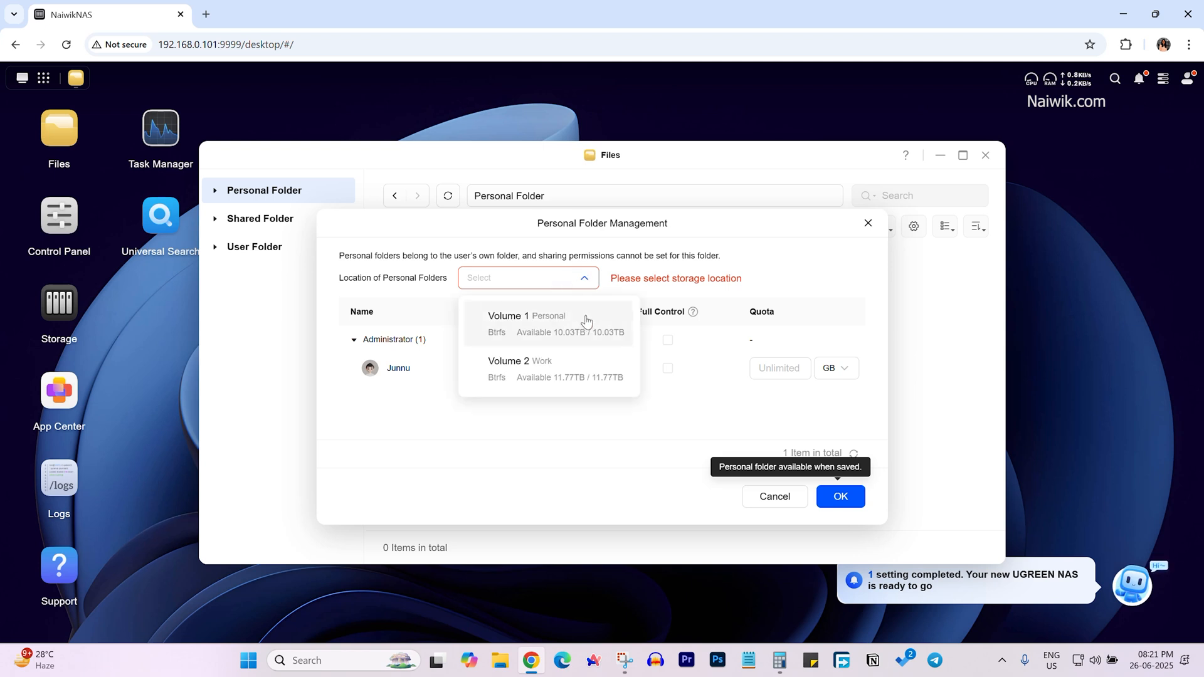
pyautogui.click(525, 322)
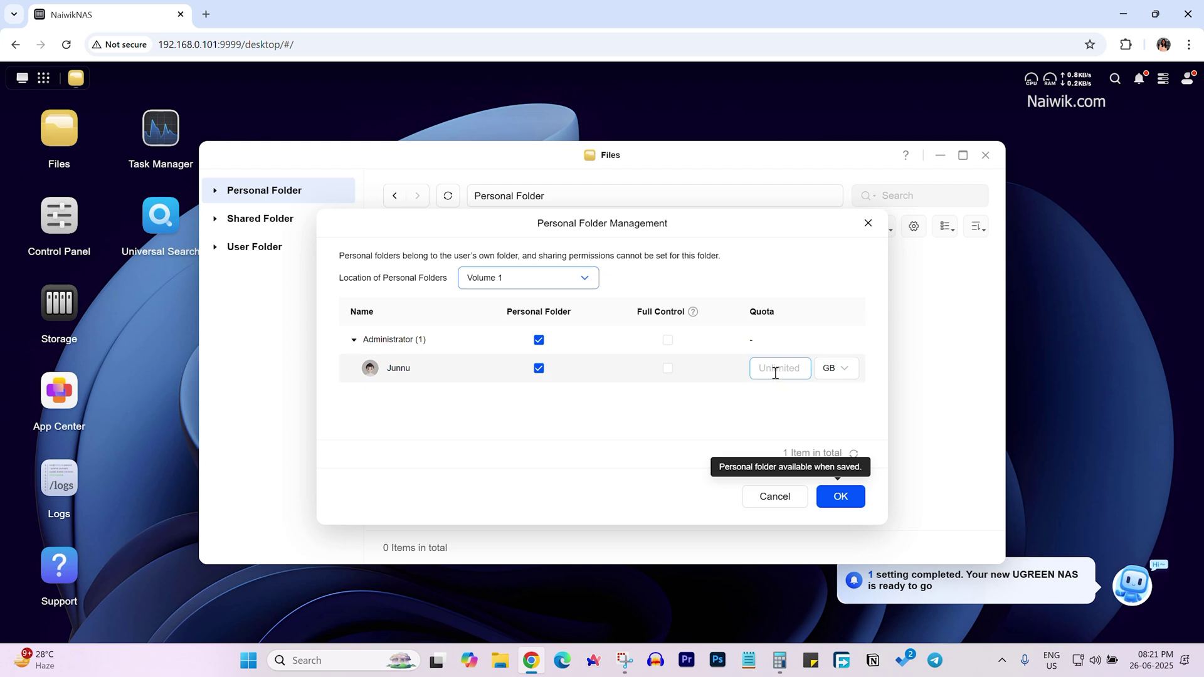
pyautogui.moveTo(792, 361)
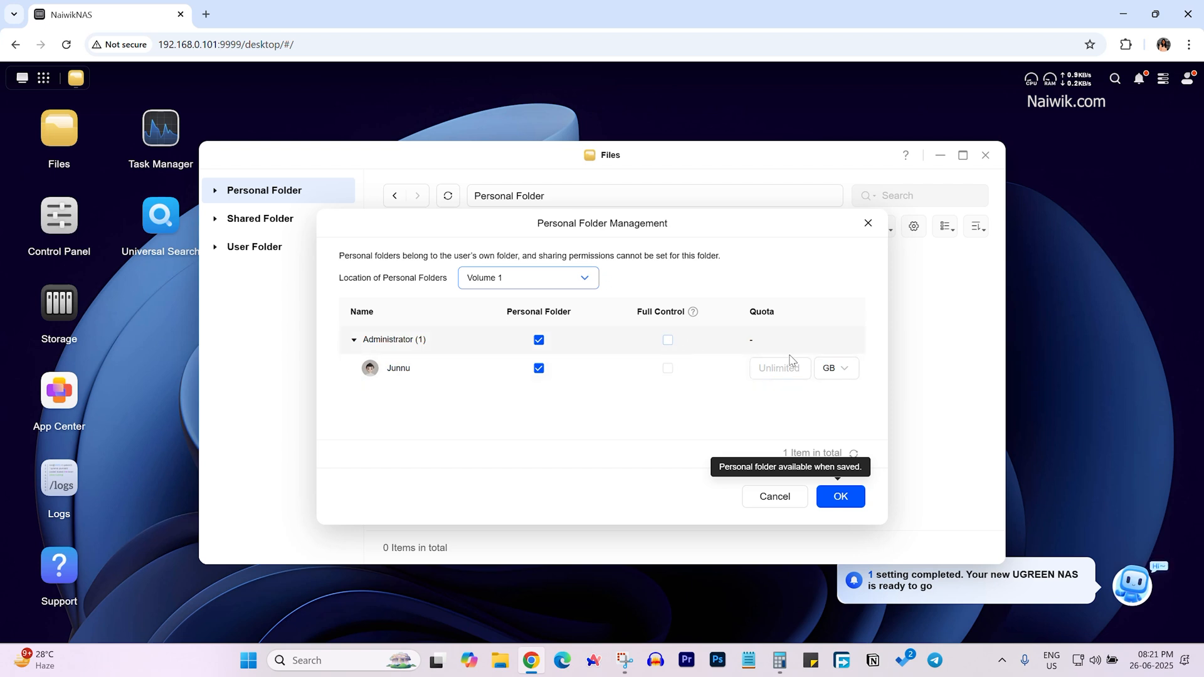
pyautogui.moveTo(667, 340)
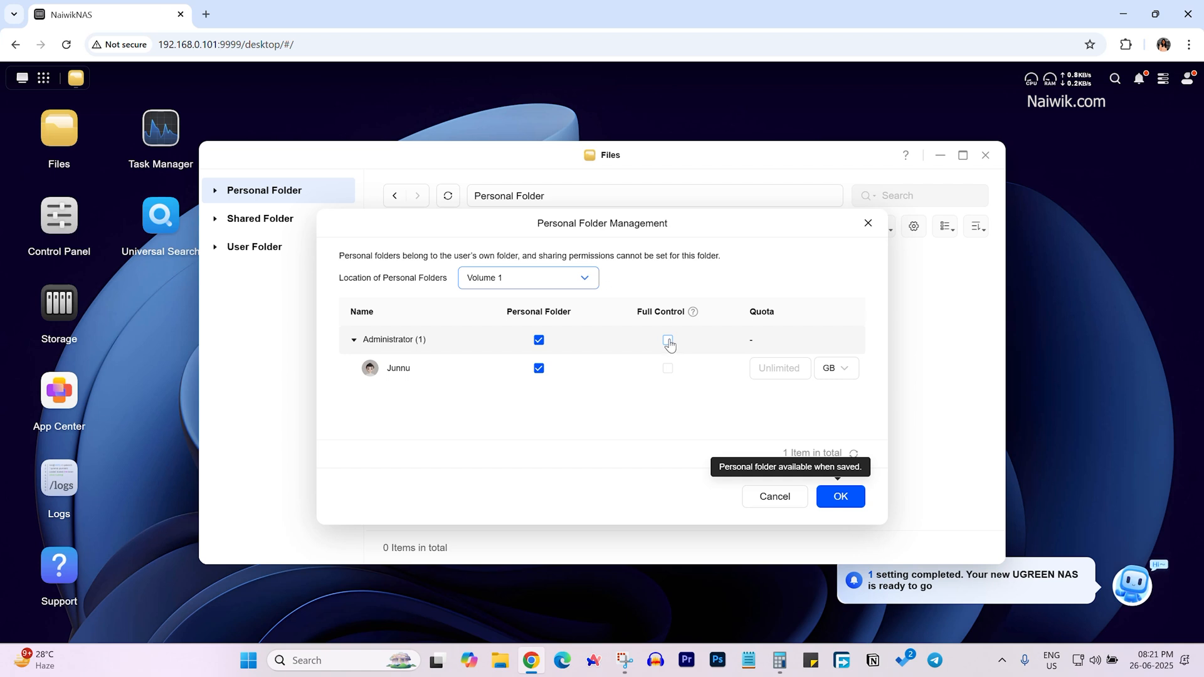
pyautogui.click(667, 340)
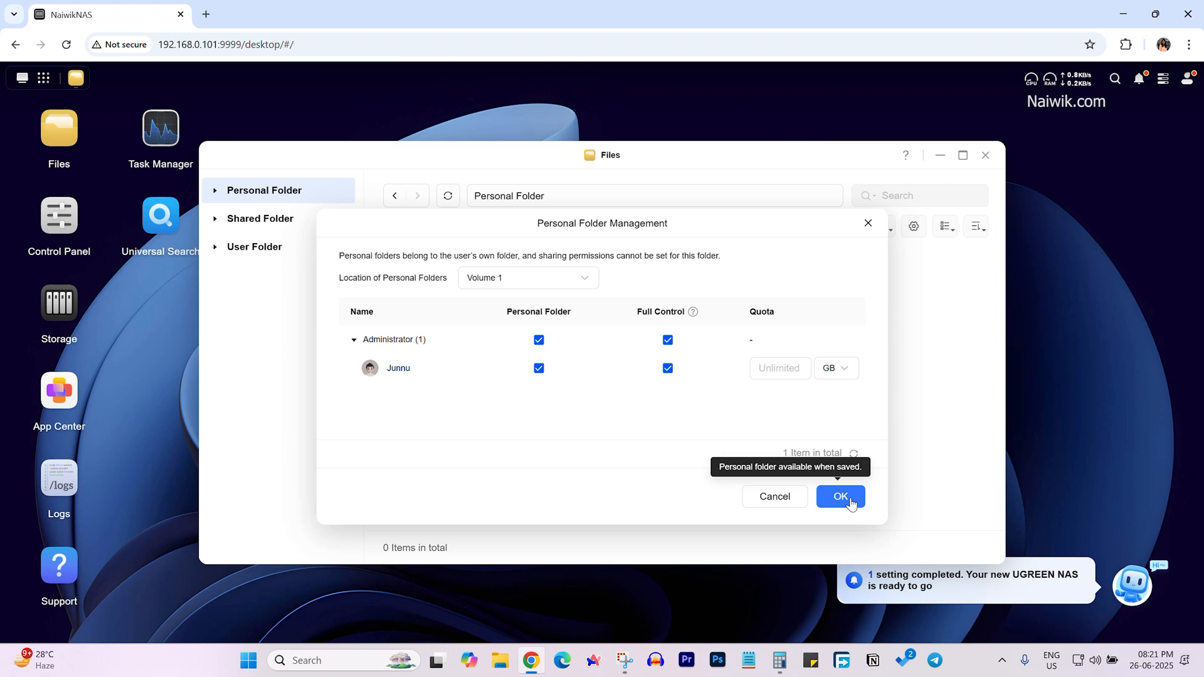
pyautogui.click(840, 496)
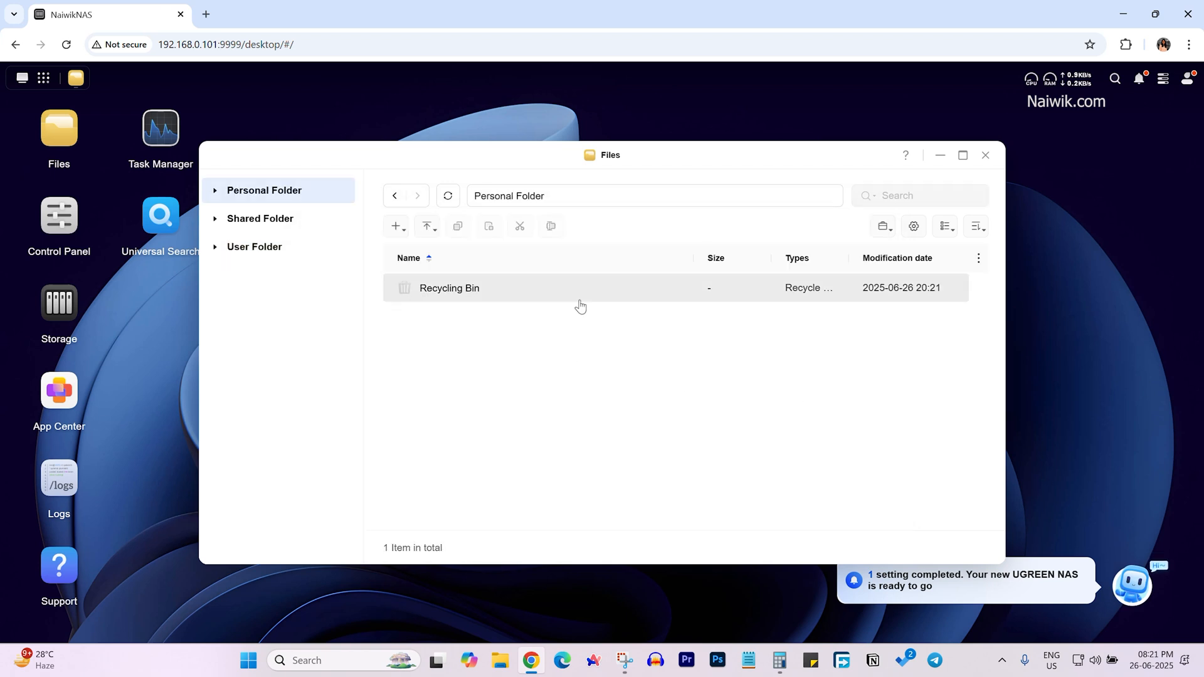
pyautogui.moveTo(371, 300)
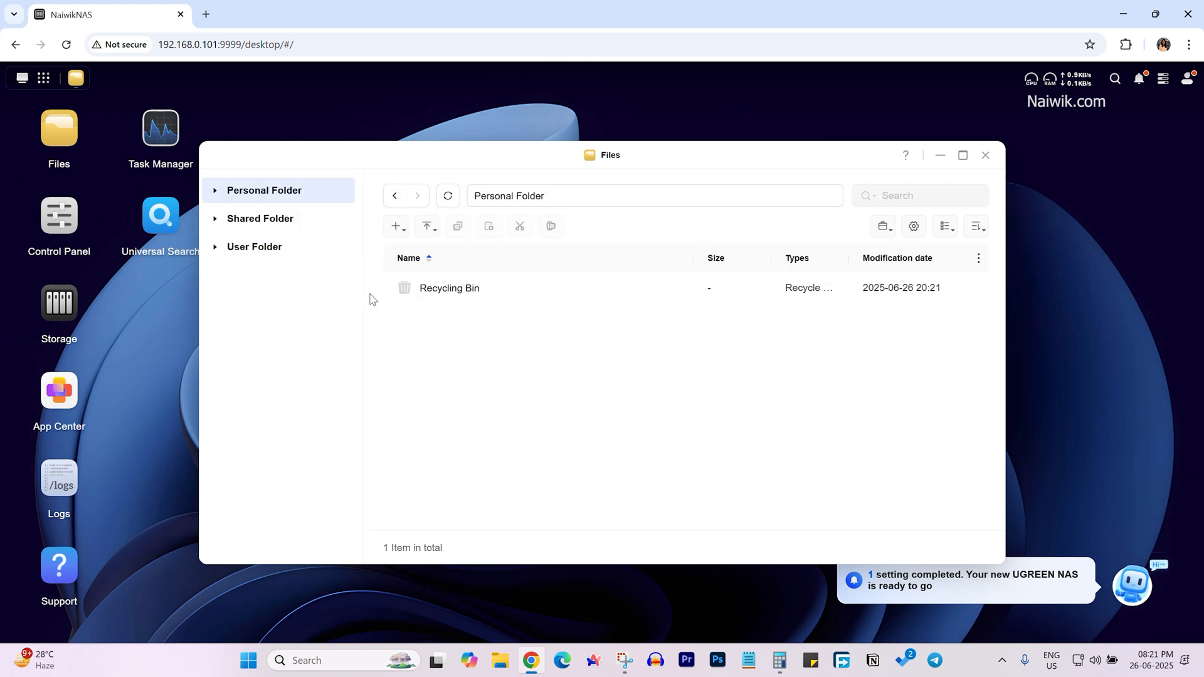
pyautogui.moveTo(395, 225)
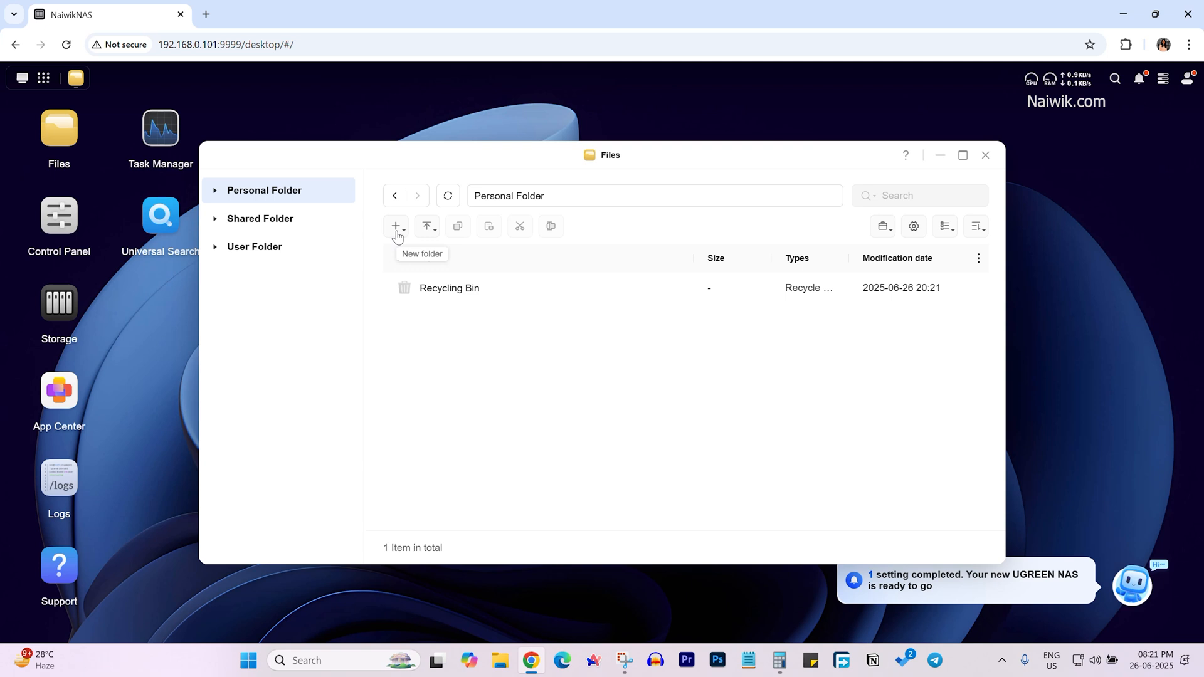
# Step: Create a new folder named Photos in Personal Folder
pyautogui.click(396, 226)
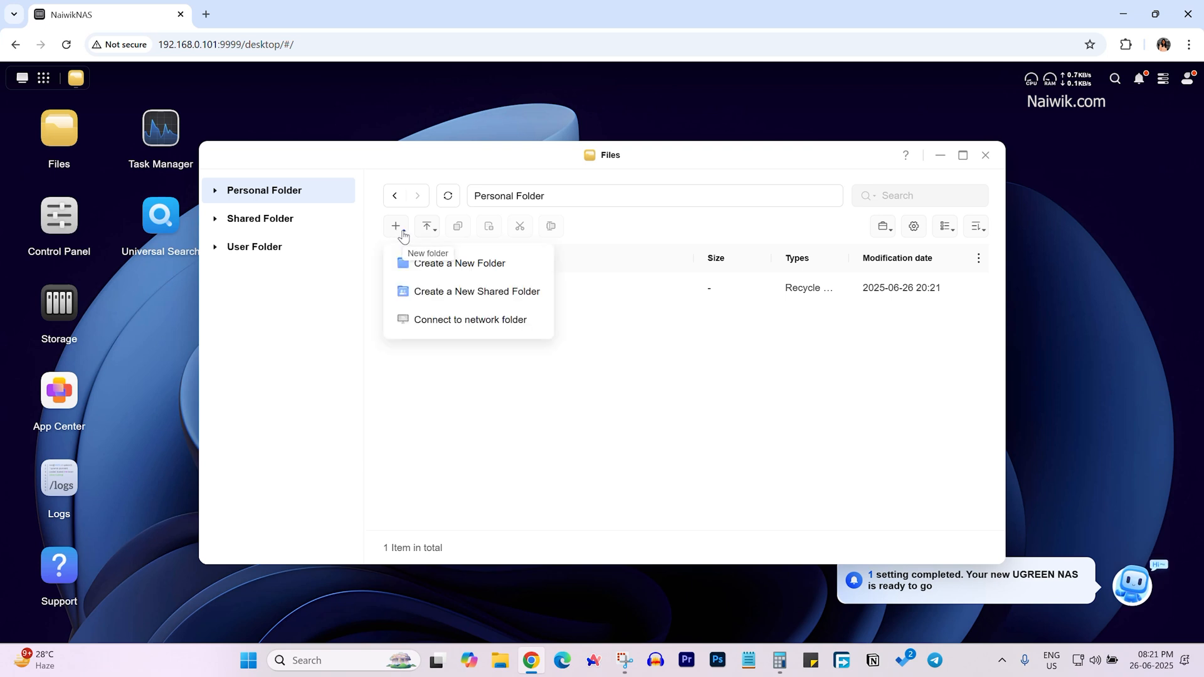
pyautogui.moveTo(623, 333)
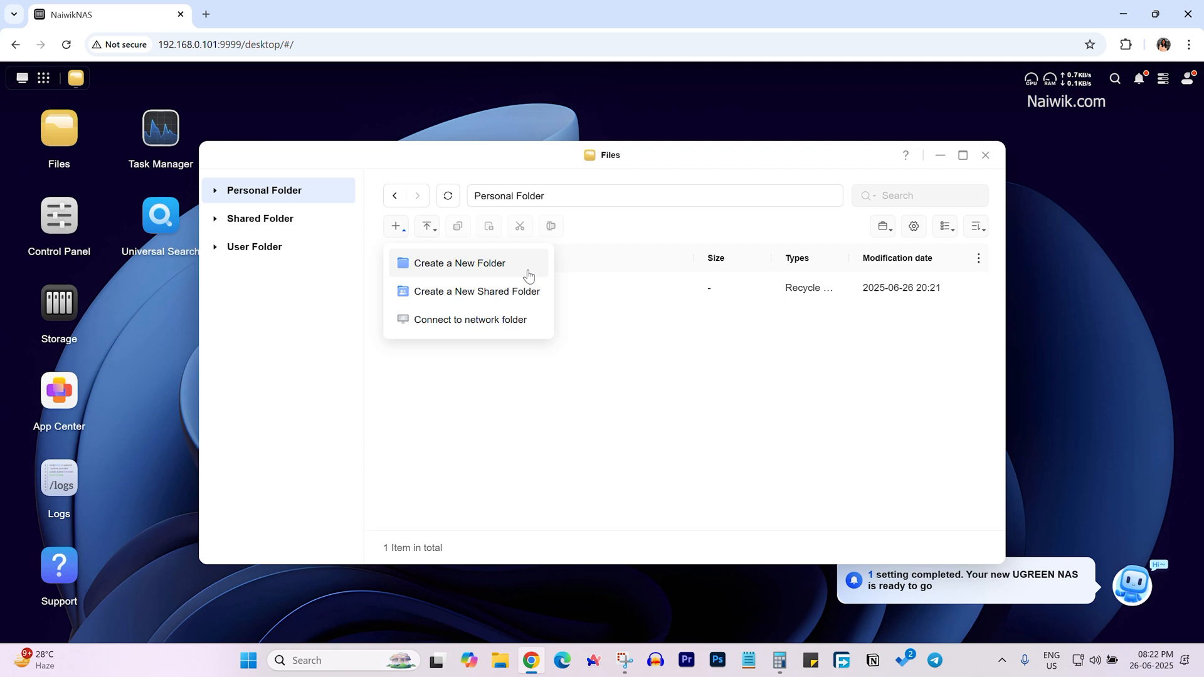
pyautogui.moveTo(568, 288)
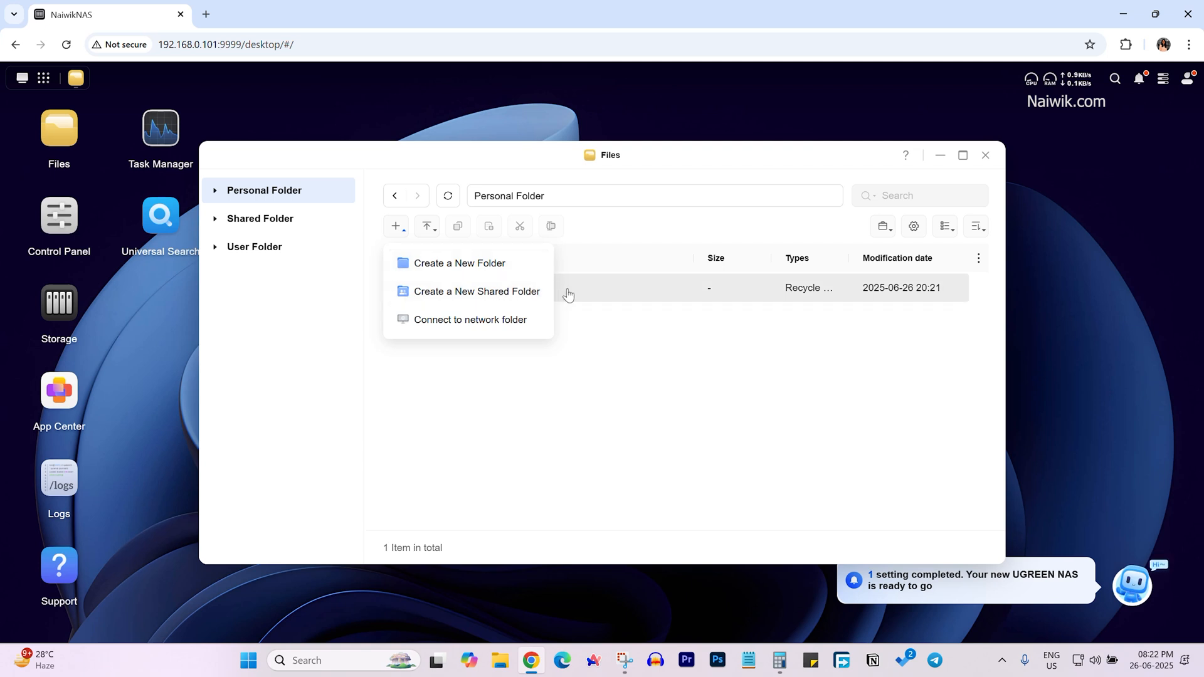
pyautogui.moveTo(522, 324)
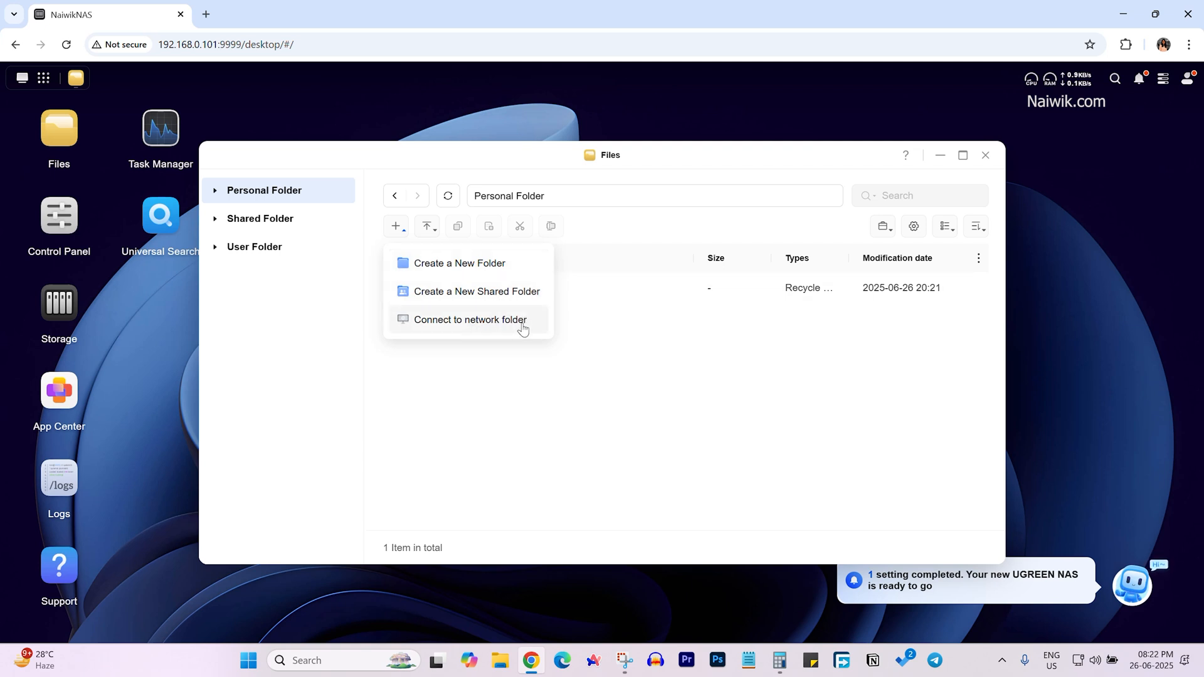
pyautogui.moveTo(459, 263)
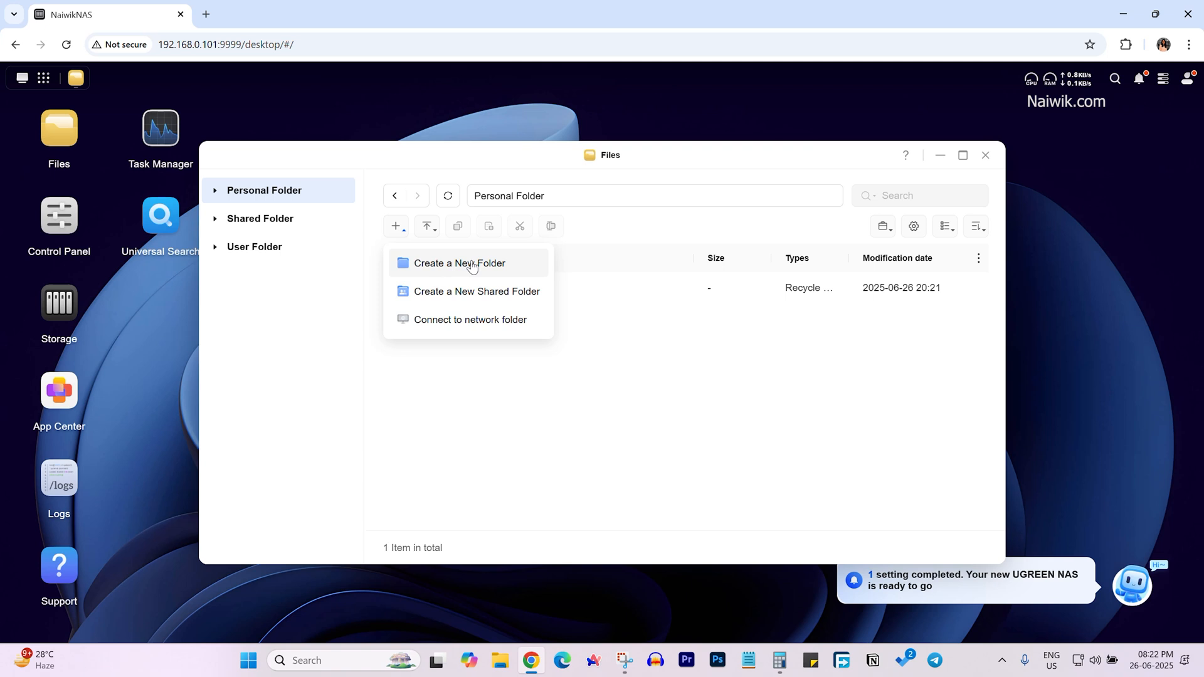
pyautogui.click(459, 262)
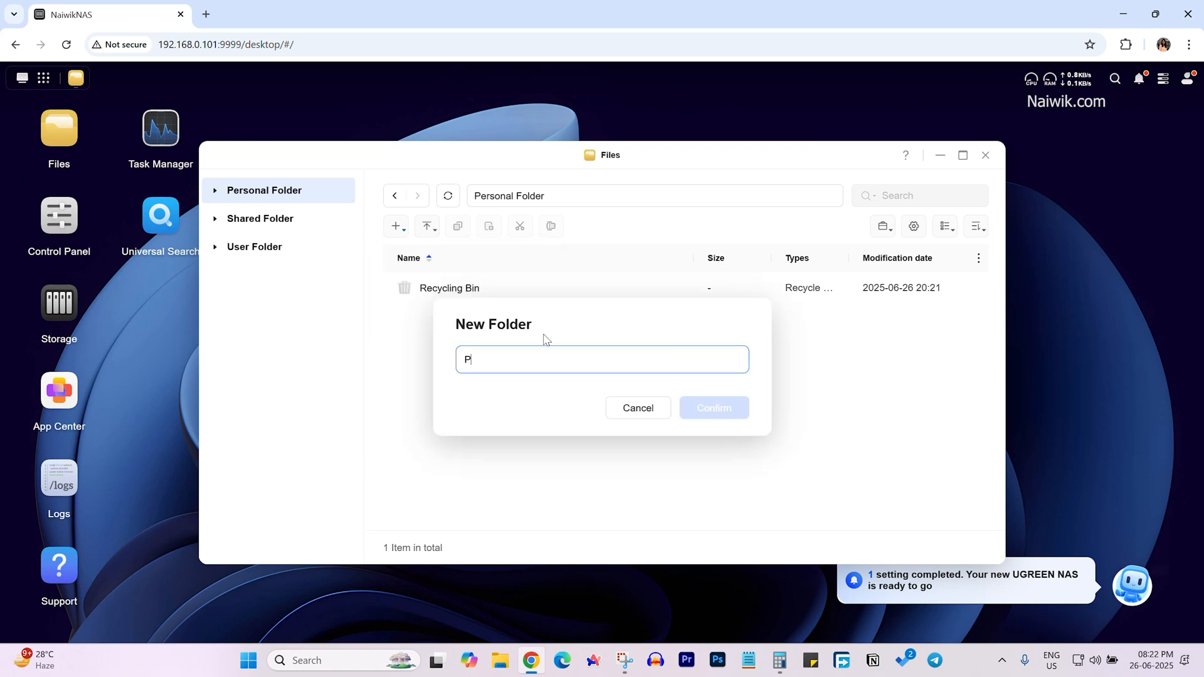
pyautogui.write('hotos')
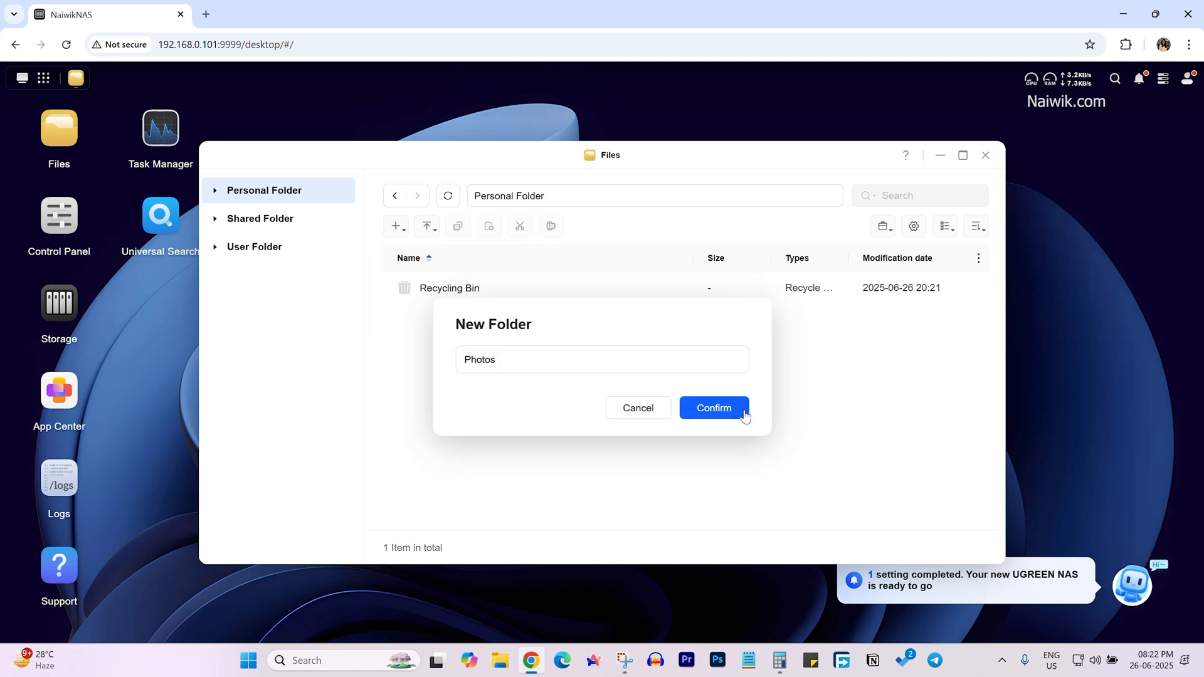
pyautogui.click(713, 407)
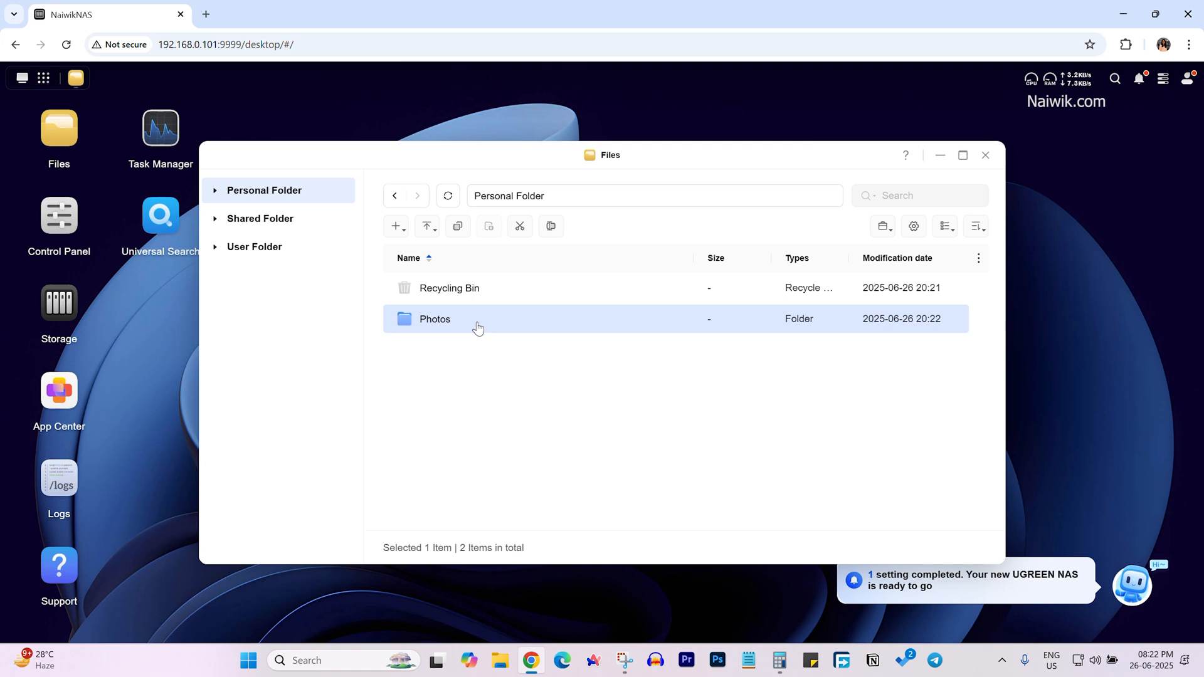
# Step: Upload the photo DSC05872.JPG into the Photos folder, skipping duplicate names
pyautogui.doubleClick(435, 318)
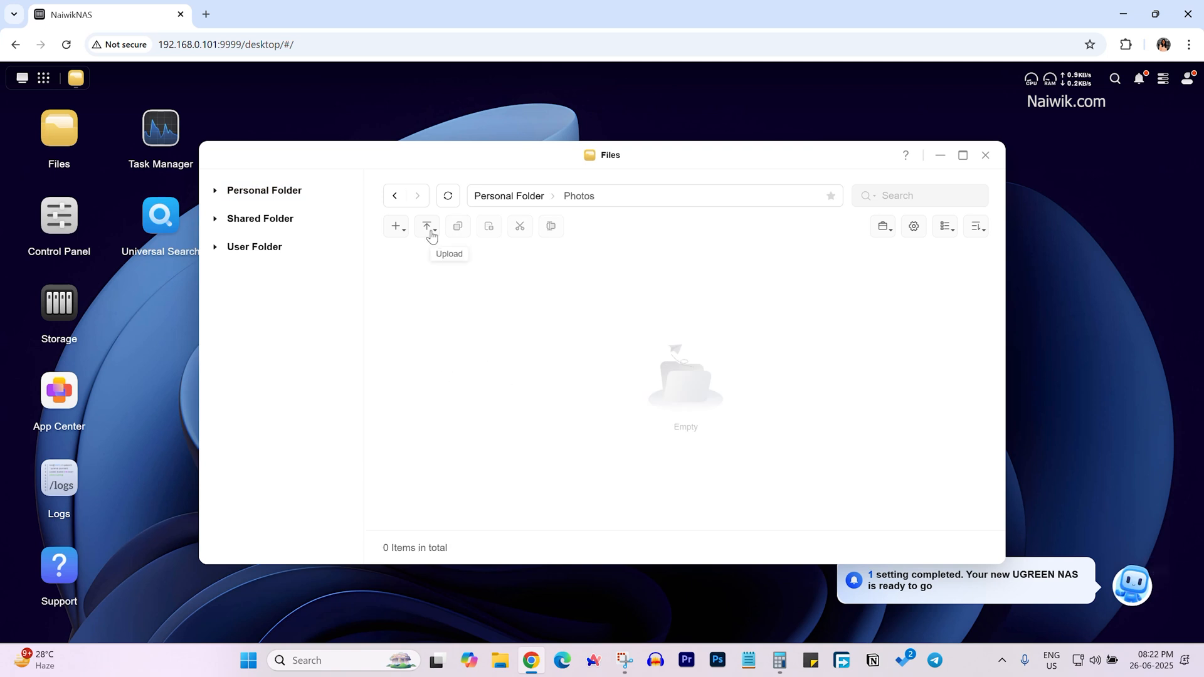
pyautogui.click(428, 226)
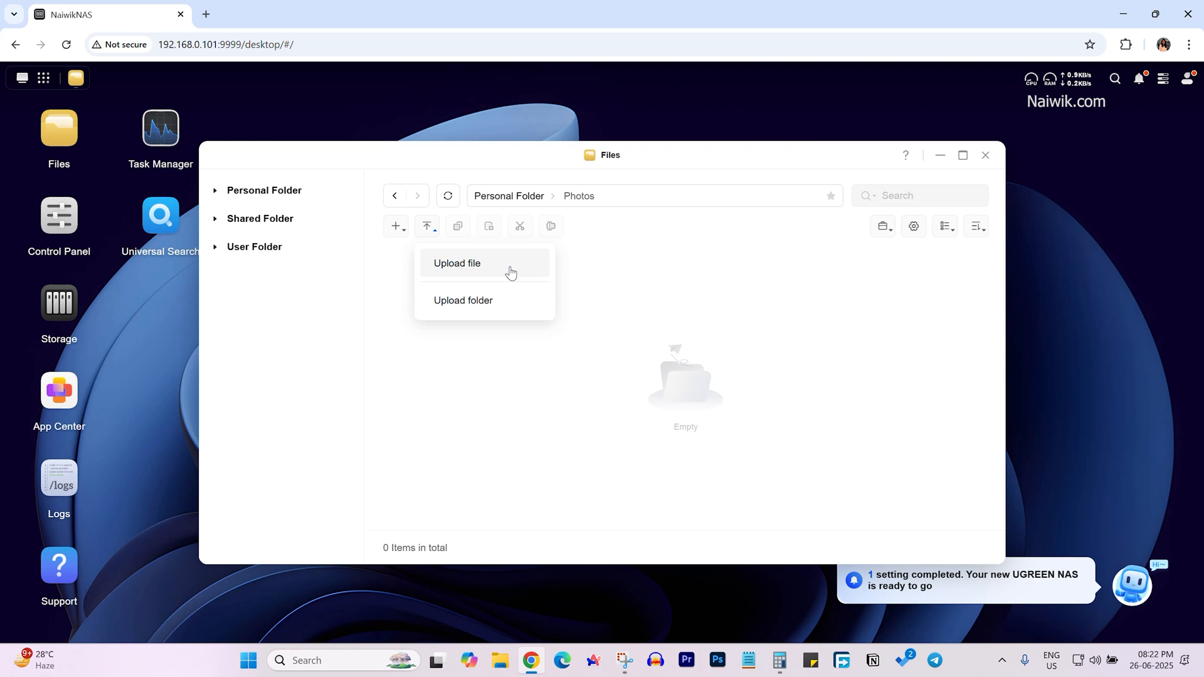
pyautogui.click(457, 263)
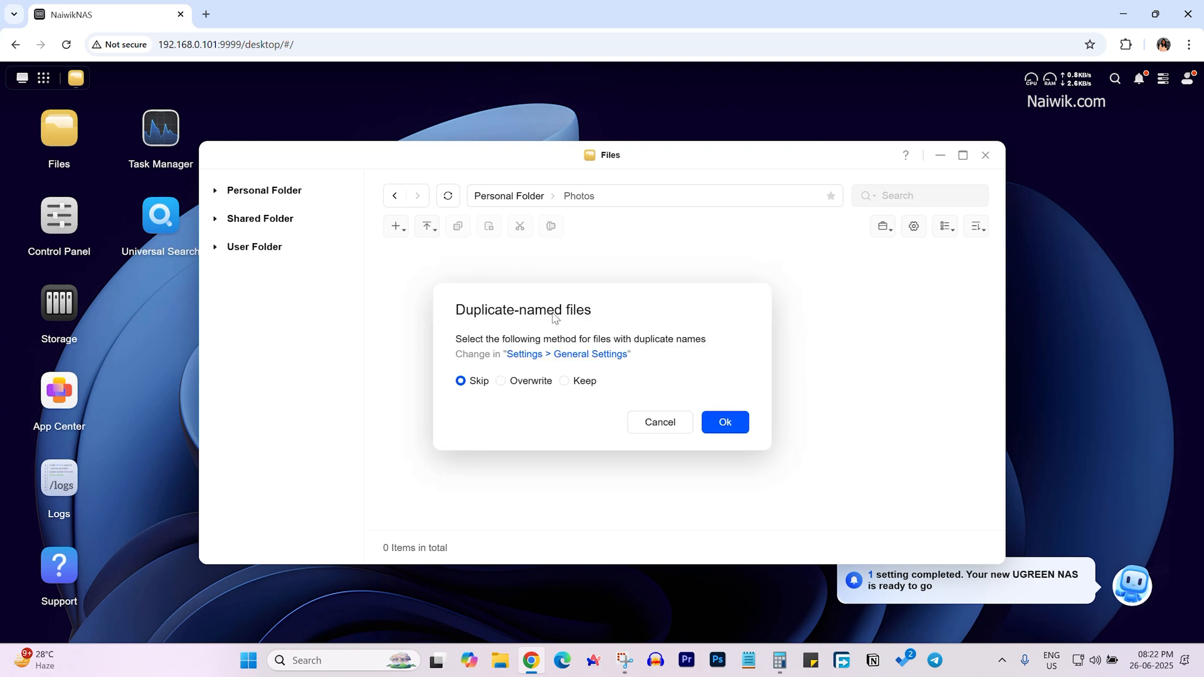
pyautogui.moveTo(617, 362)
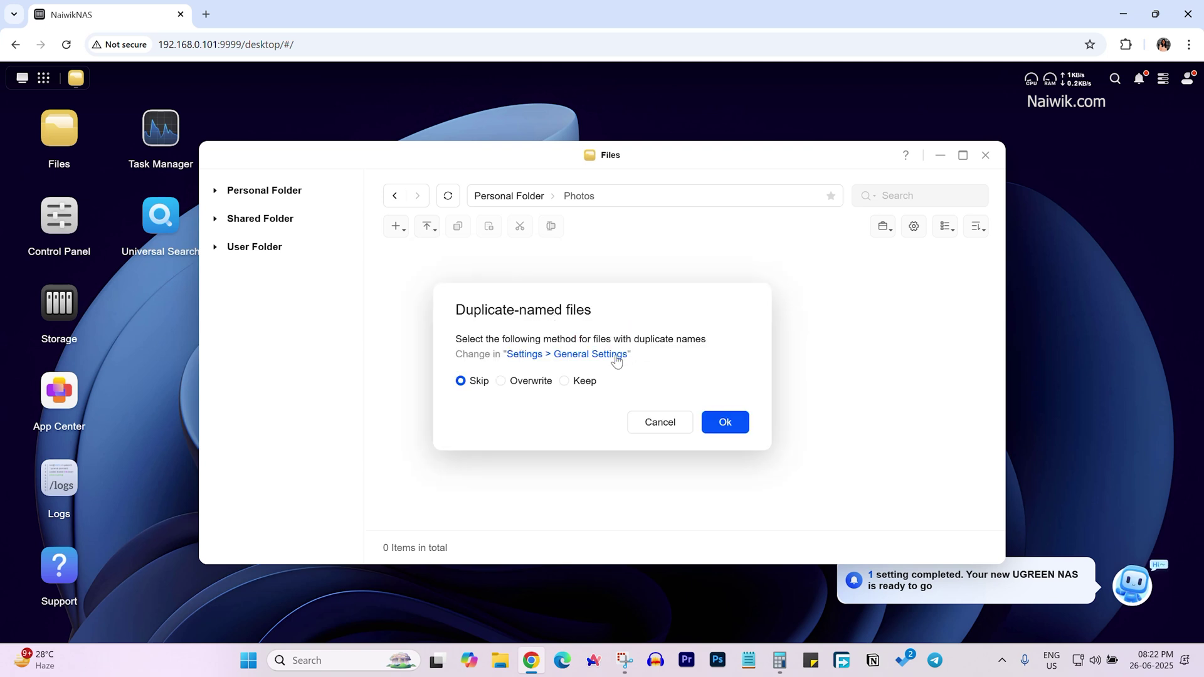
pyautogui.moveTo(485, 388)
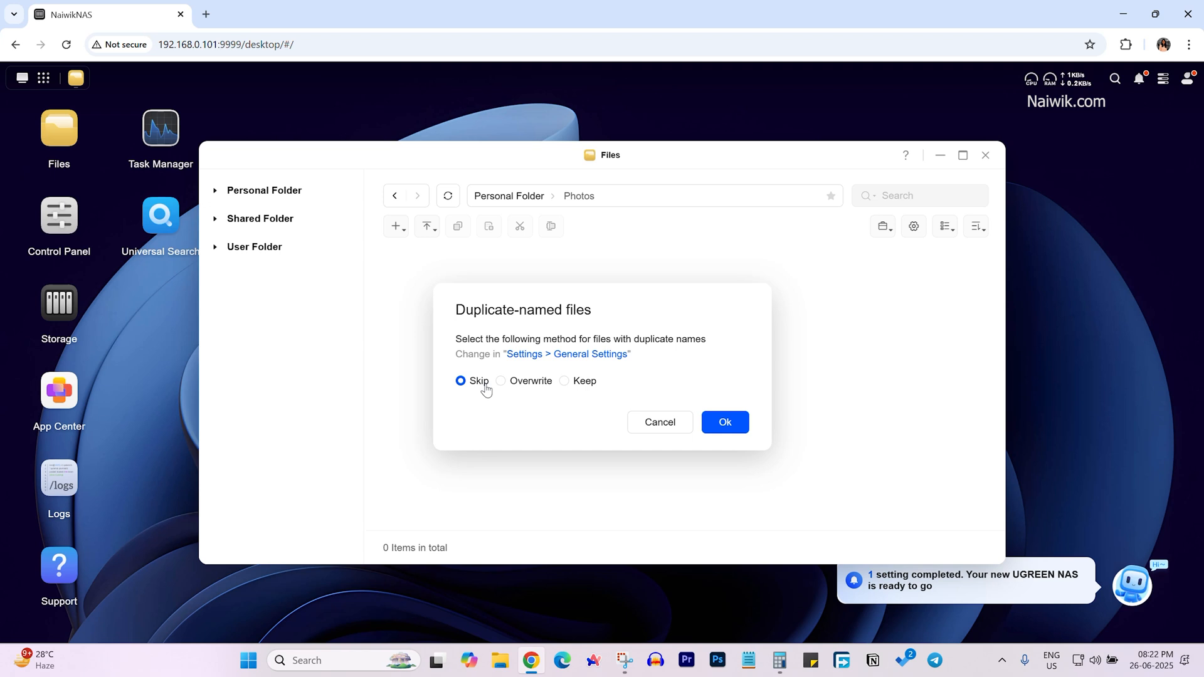
pyautogui.moveTo(604, 392)
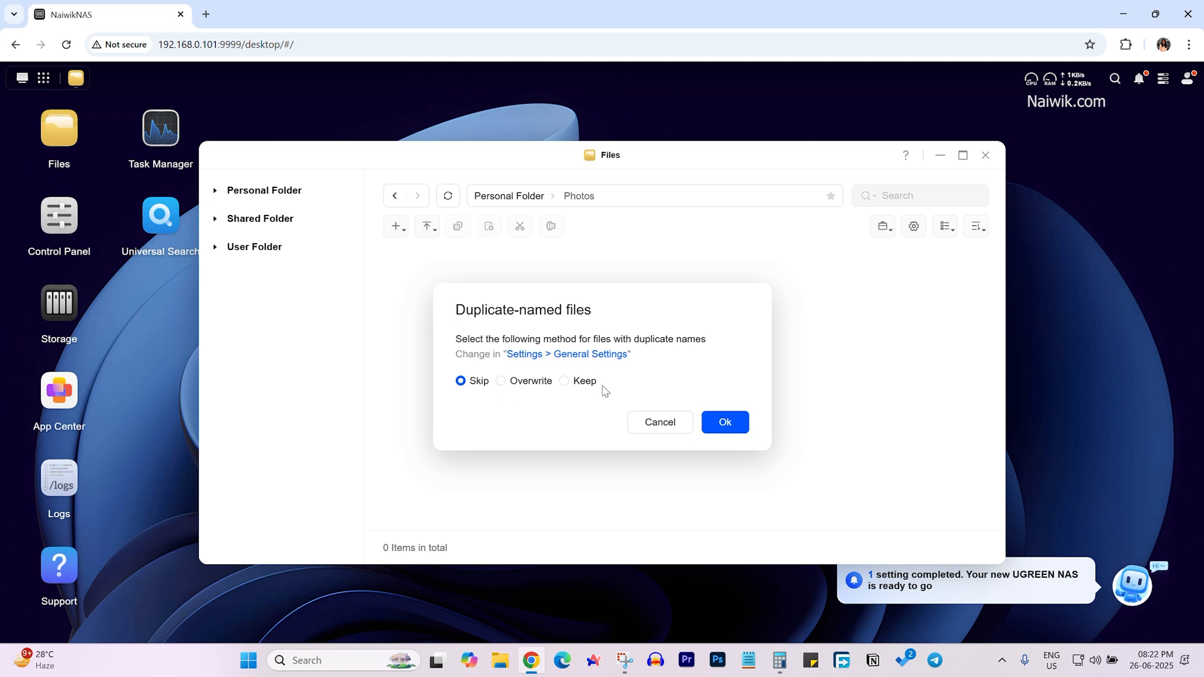
pyautogui.moveTo(505, 401)
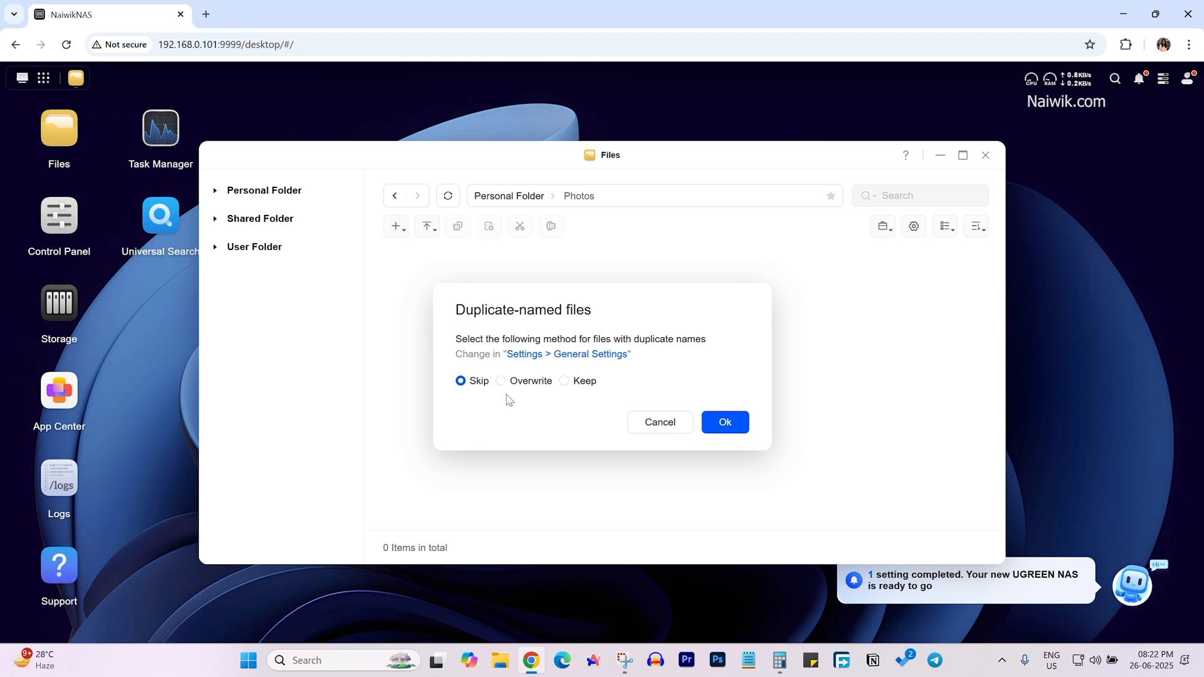
pyautogui.click(723, 422)
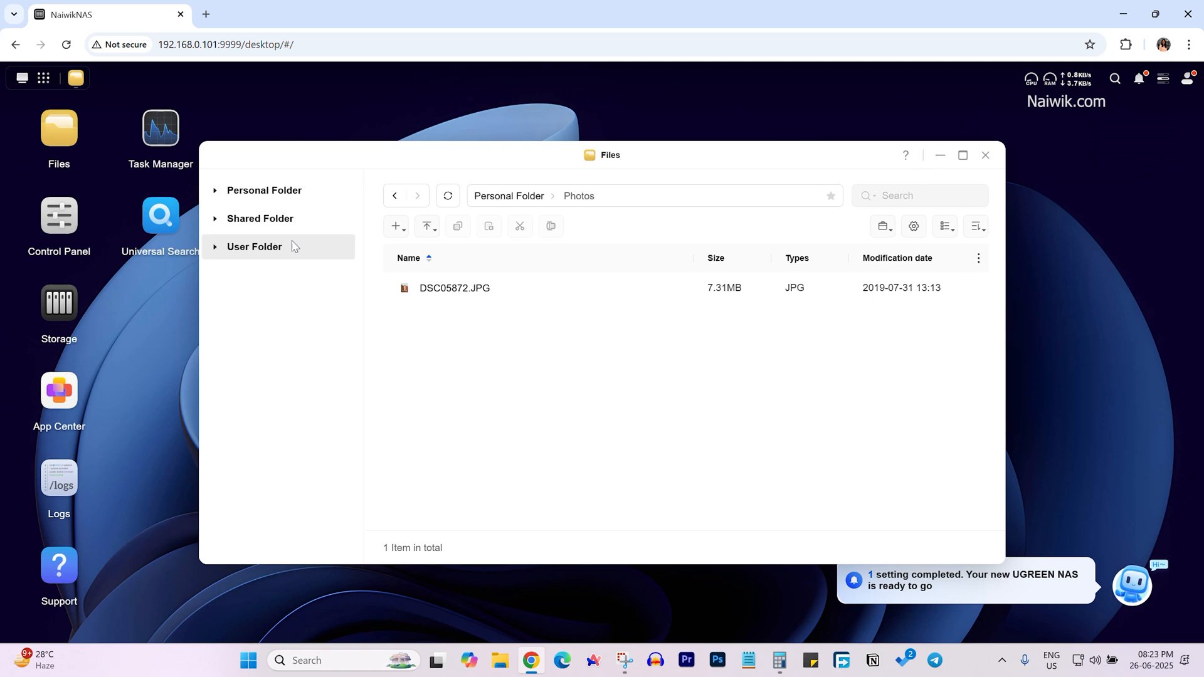
# Step: Preview DSC05872.JPG, check the Shared Folder area, and return to Personal Folder
pyautogui.doubleClick(454, 287)
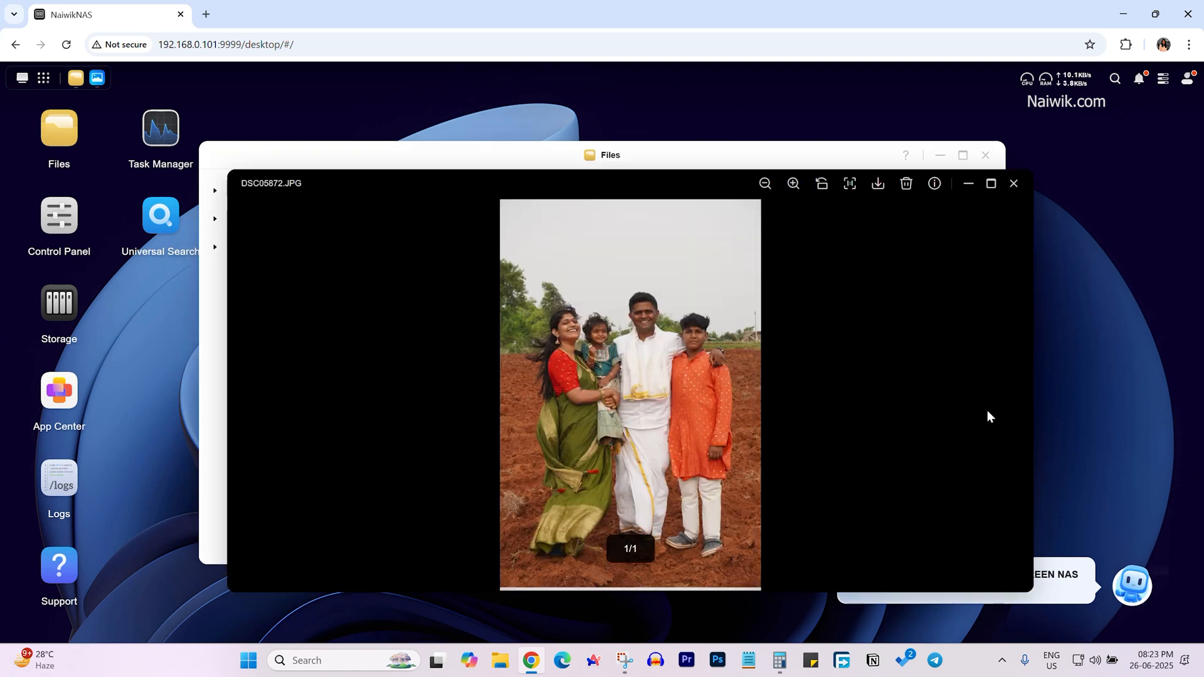
pyautogui.click(1013, 183)
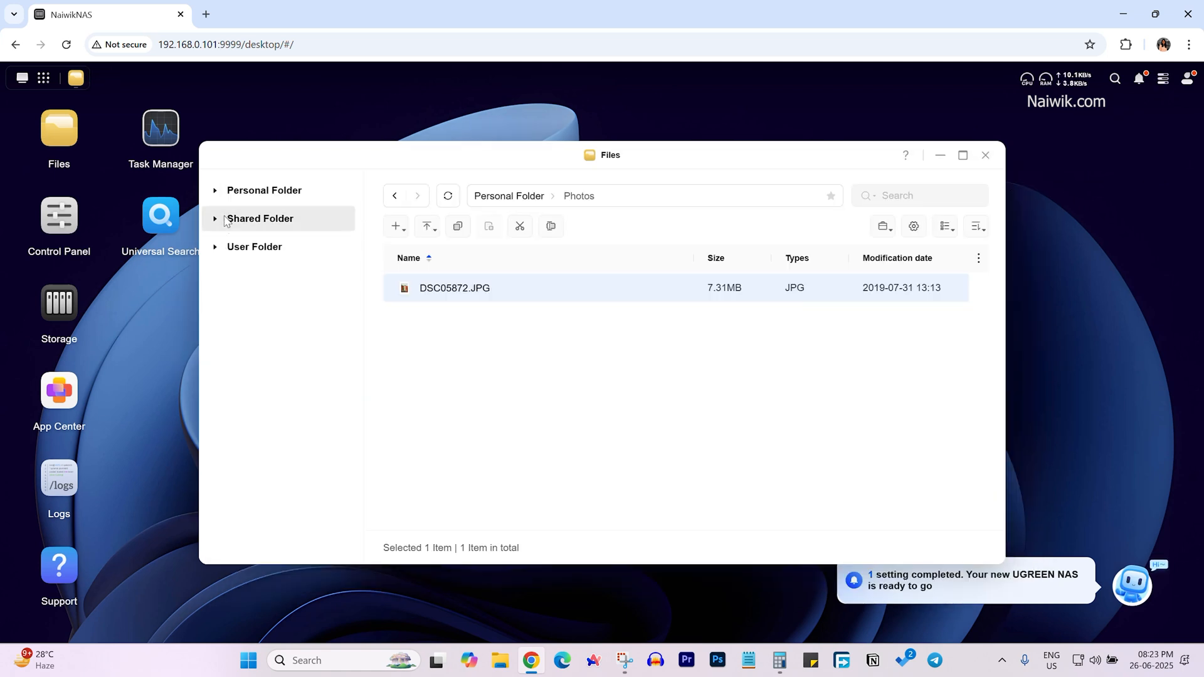
pyautogui.click(259, 218)
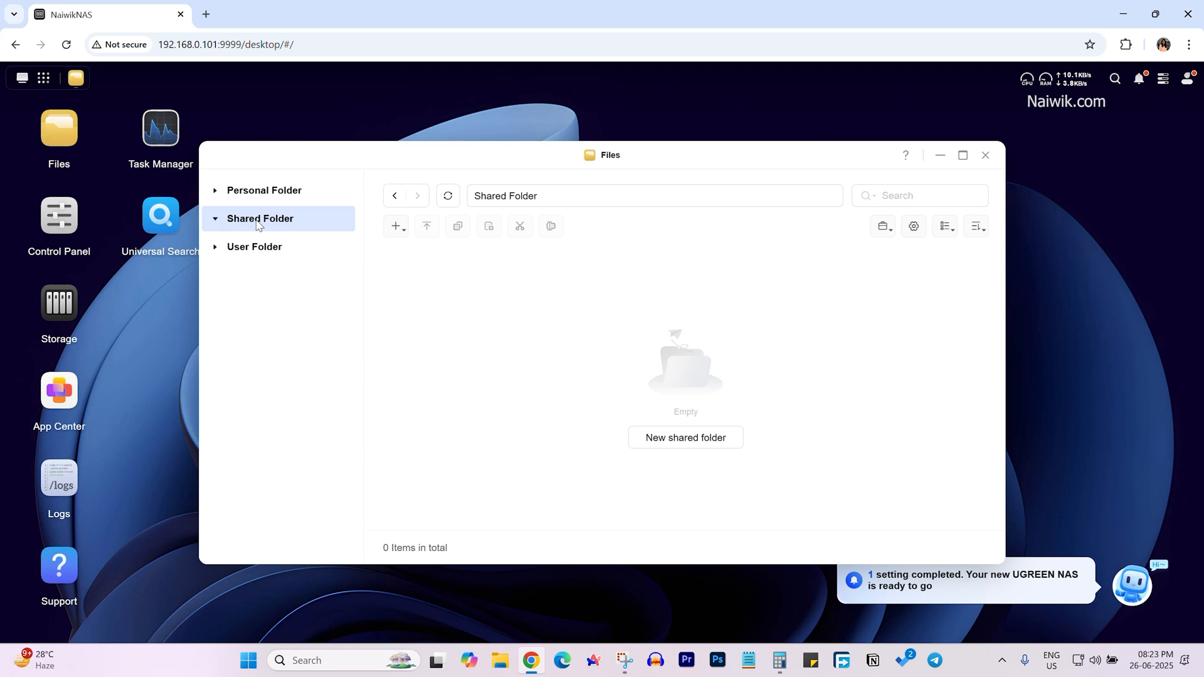
pyautogui.moveTo(259, 223)
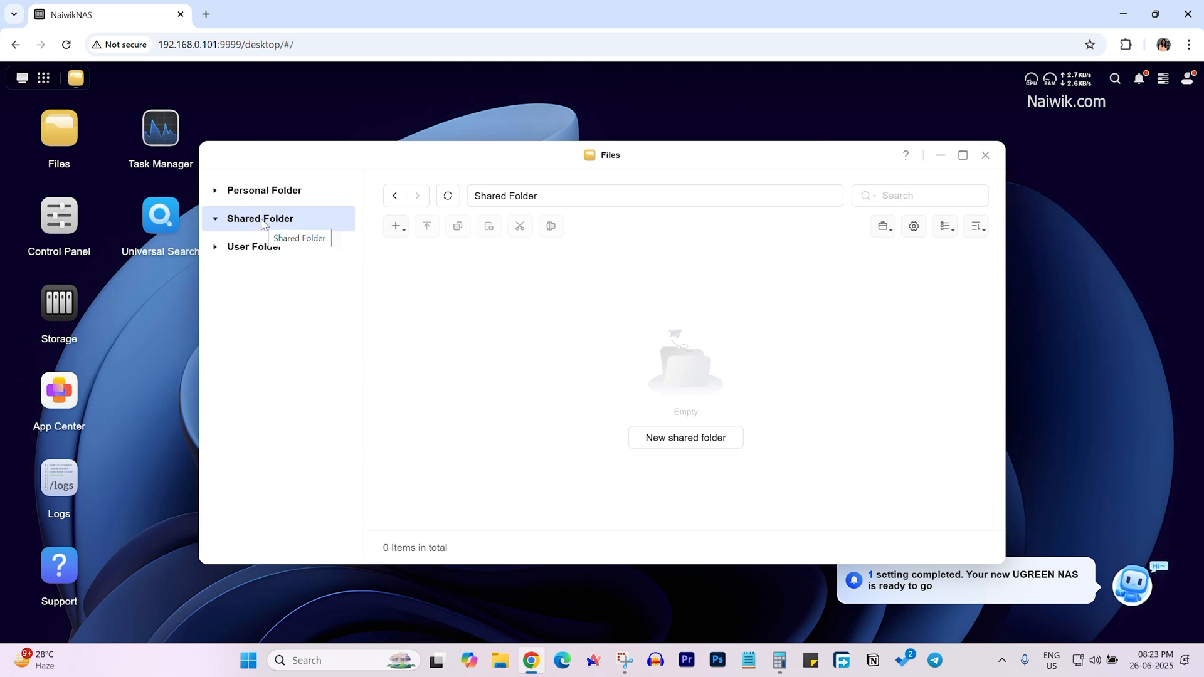
pyautogui.click(265, 191)
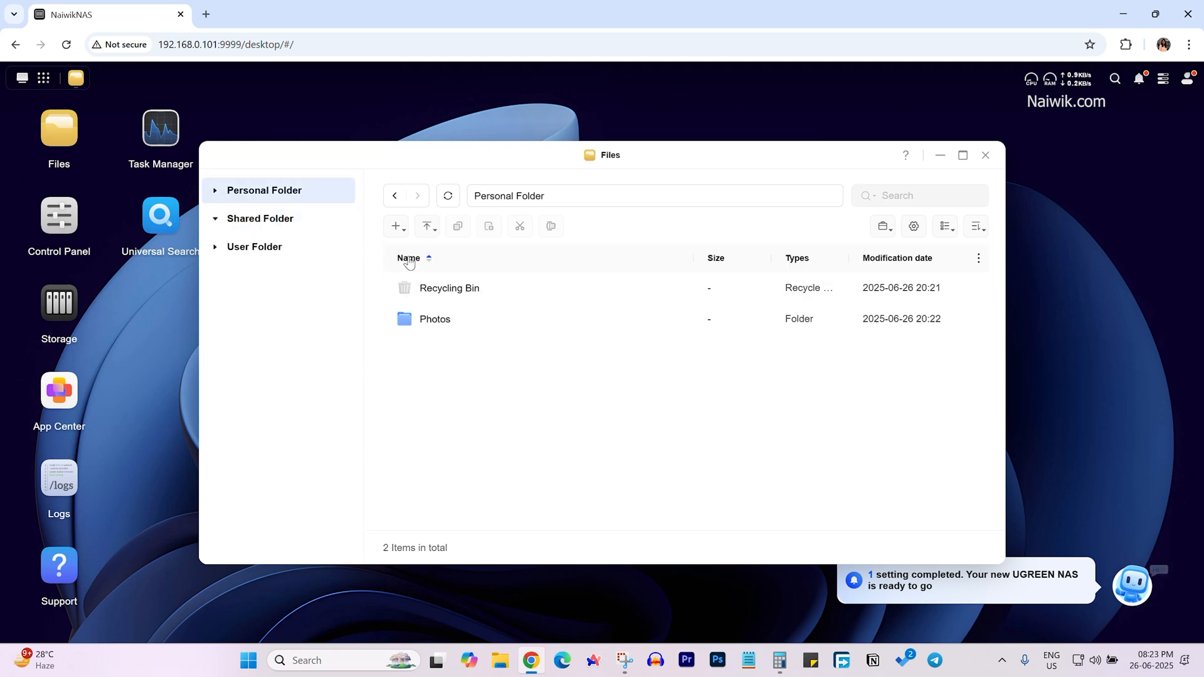
# Step: Create a shared folder named Shared Photos on Volume 1 with recycle bin enabled
pyautogui.click(394, 226)
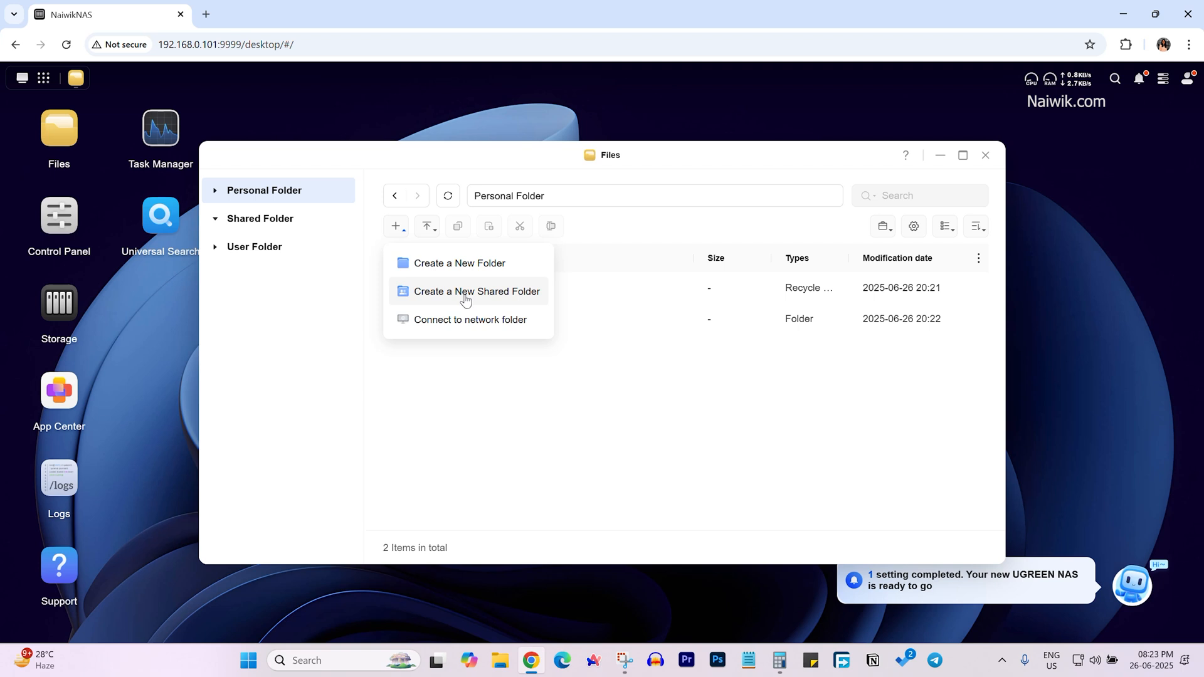
pyautogui.click(476, 291)
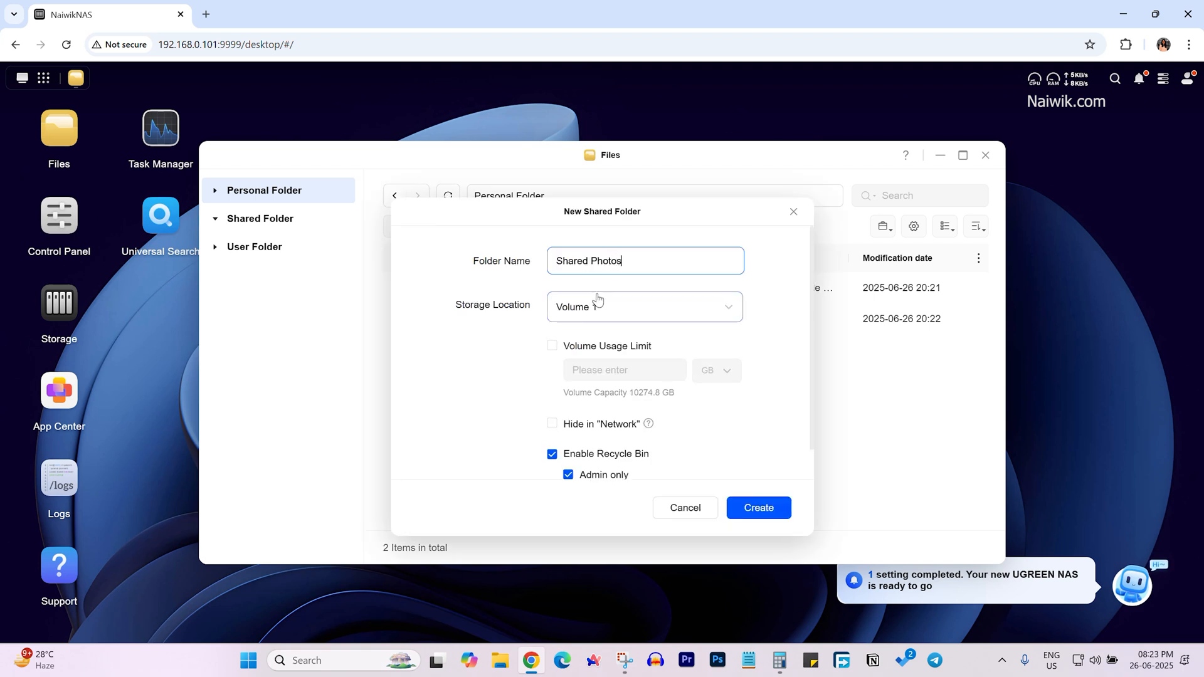
pyautogui.click(644, 306)
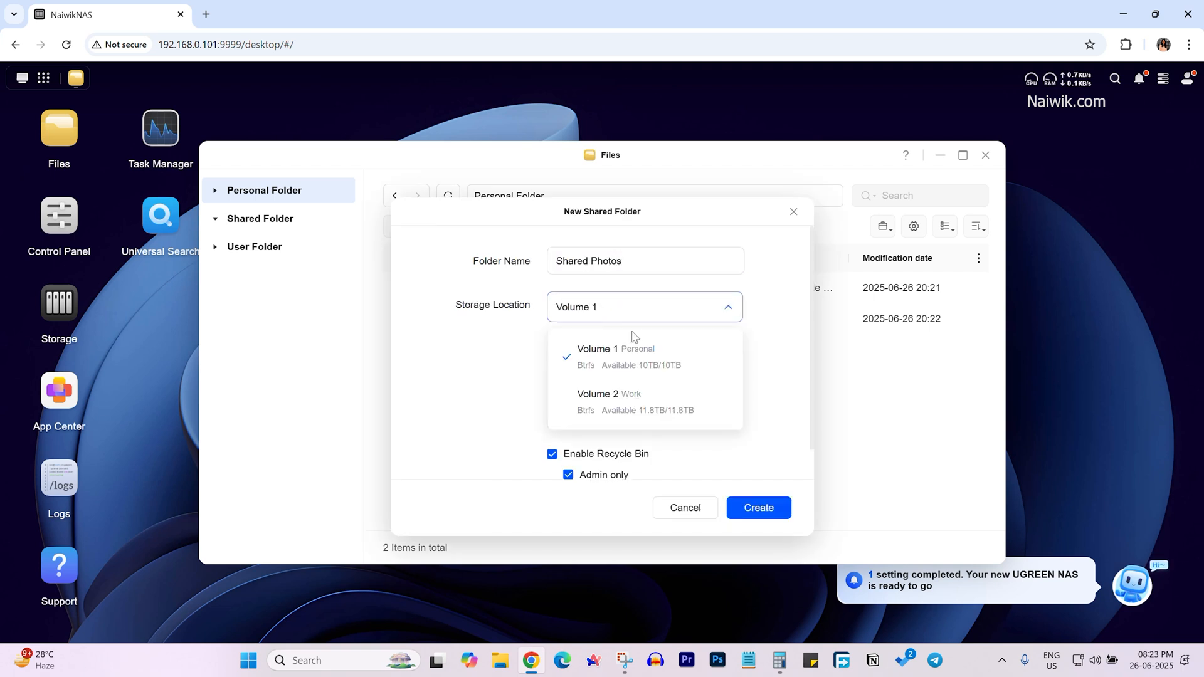
pyautogui.click(603, 353)
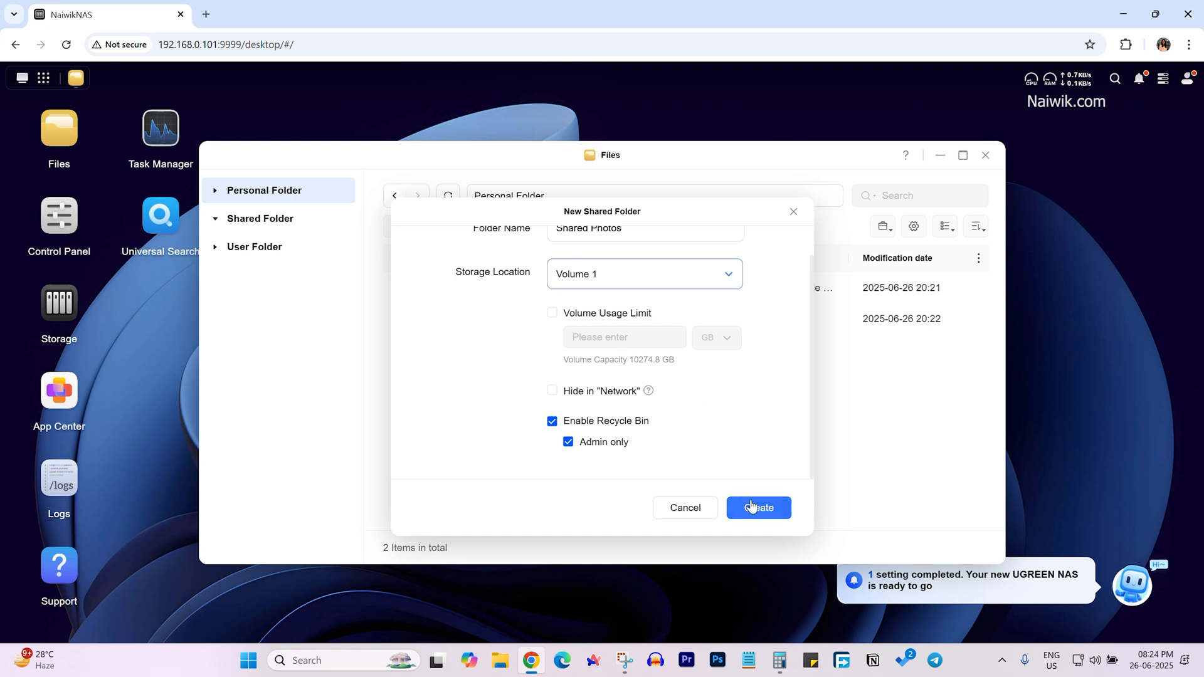
pyautogui.click(757, 508)
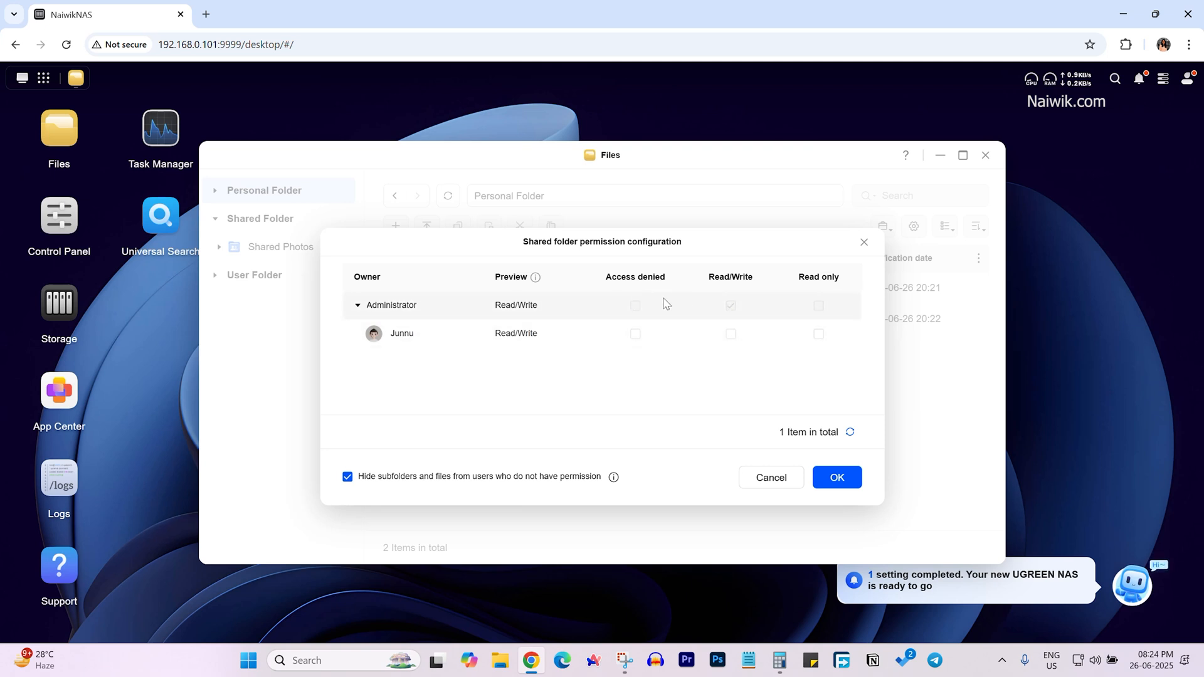
pyautogui.moveTo(841, 306)
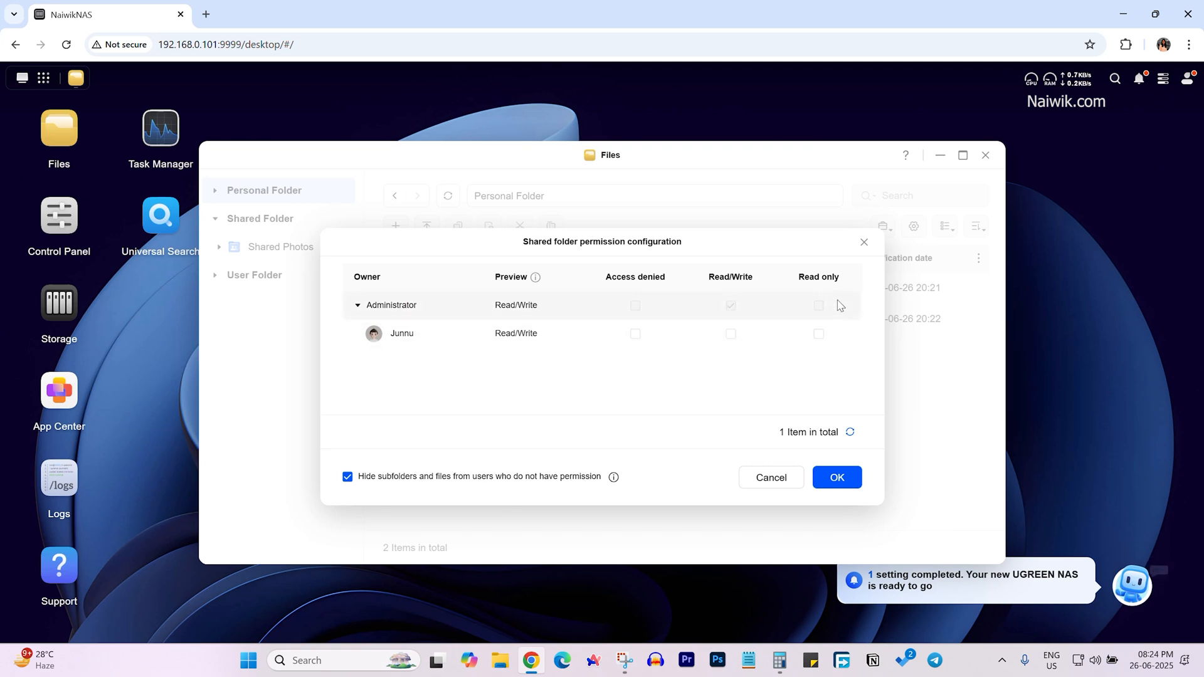
# Step: Give the second user Junnu Read/Write access to Shared Photos and save the permissions
pyautogui.click(730, 333)
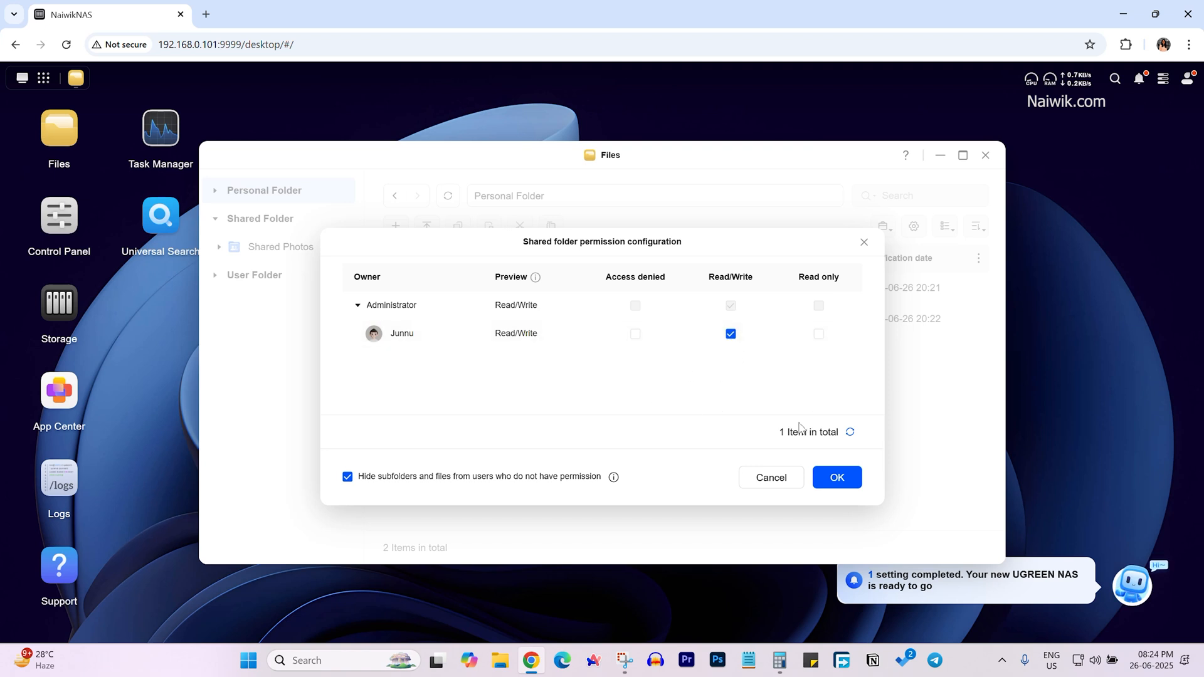
pyautogui.click(835, 477)
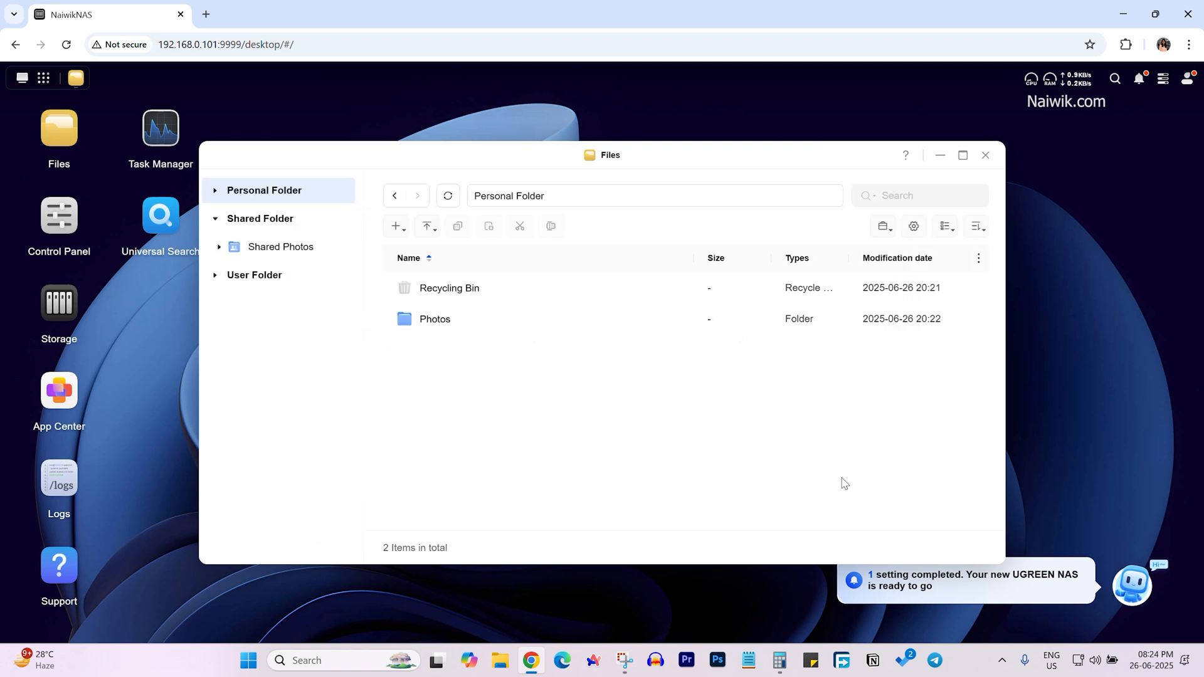
pyautogui.moveTo(280, 247)
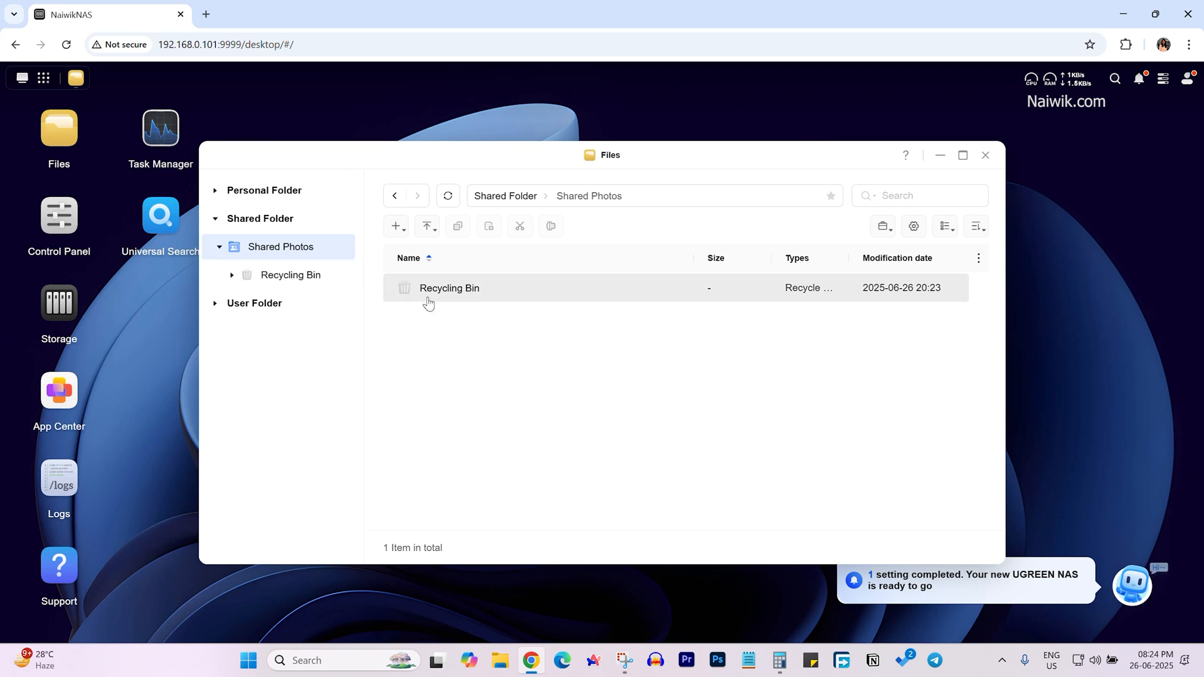
pyautogui.moveTo(427, 225)
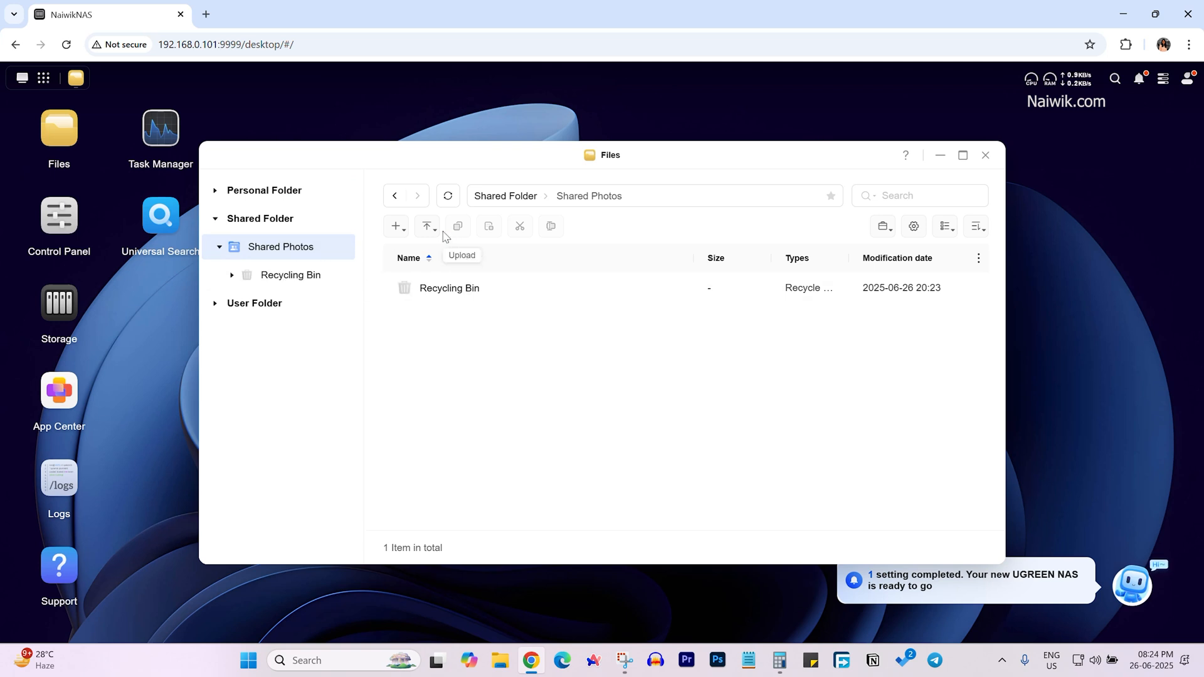
pyautogui.moveTo(429, 227)
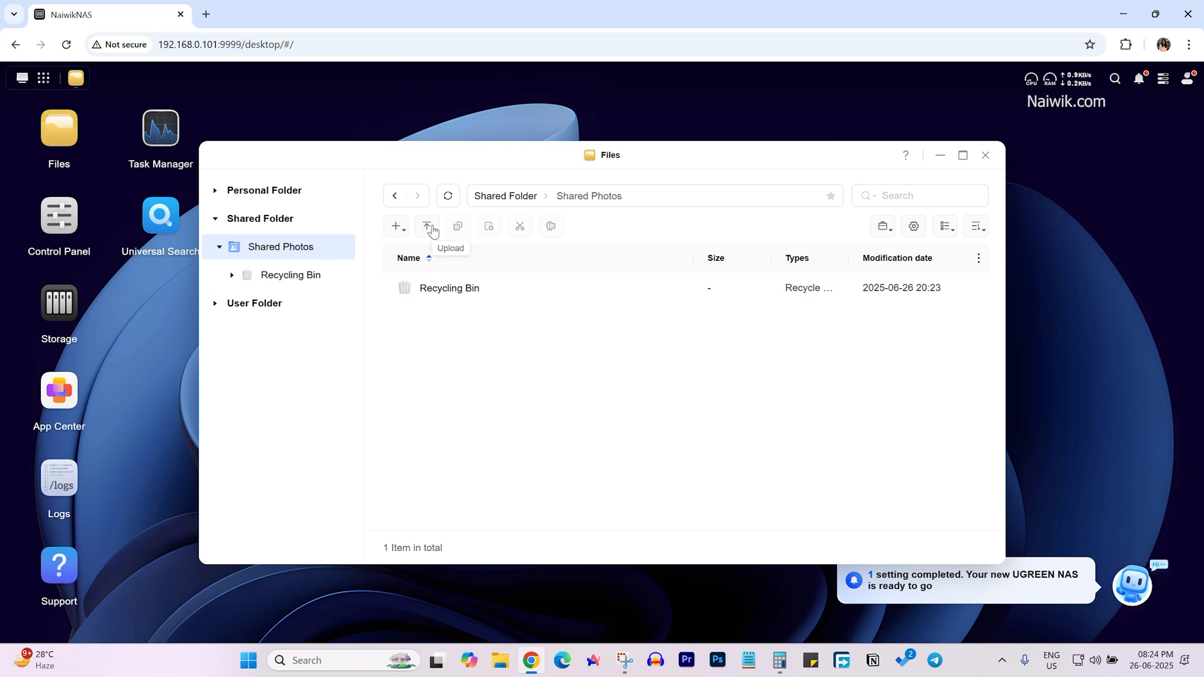
# Step: Upload the photo DSC08244.JPG into Shared Photos, then return to Personal Folder
pyautogui.click(427, 225)
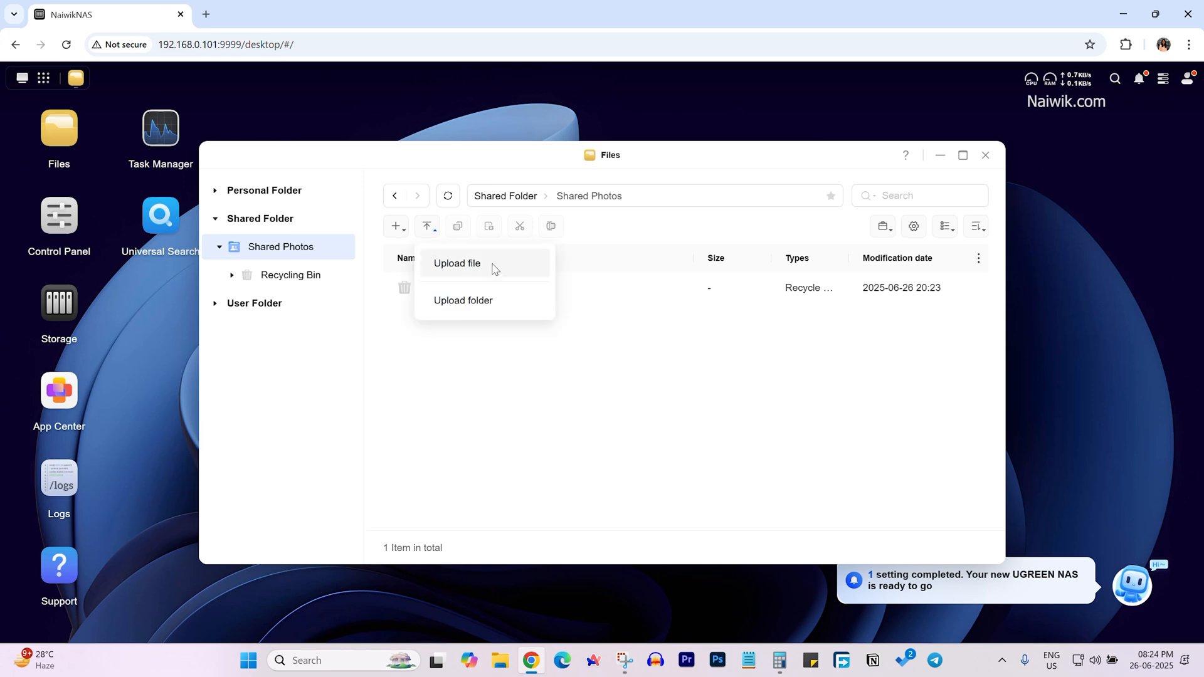
pyautogui.click(457, 263)
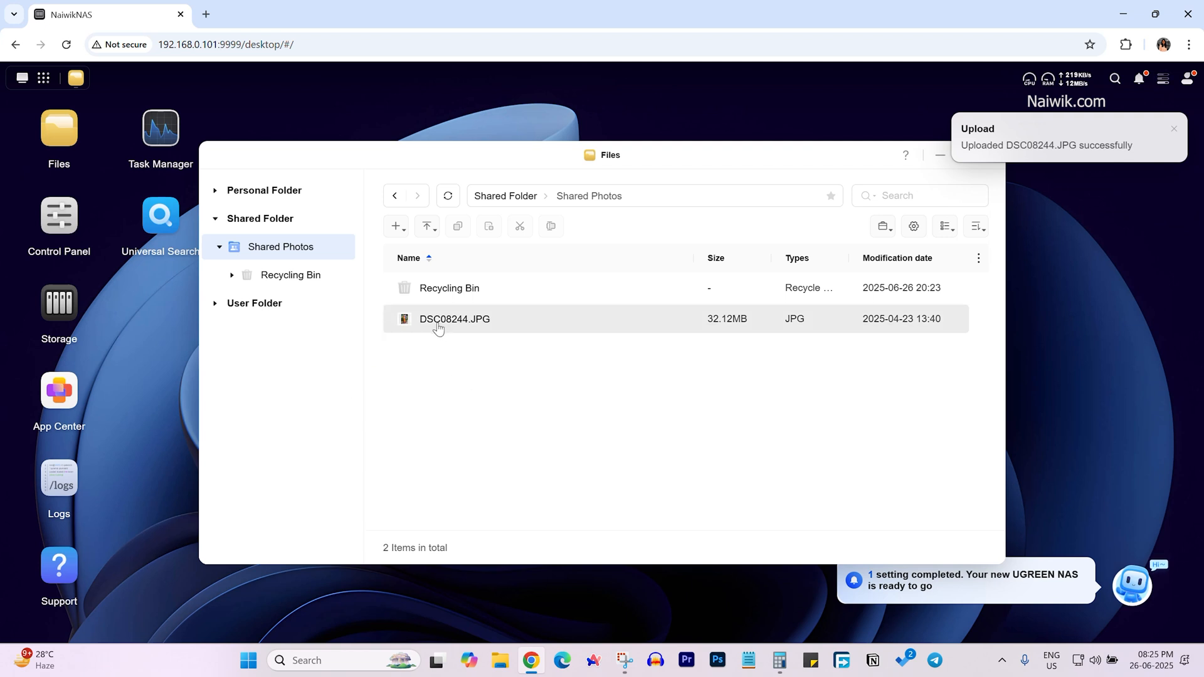
pyautogui.click(216, 190)
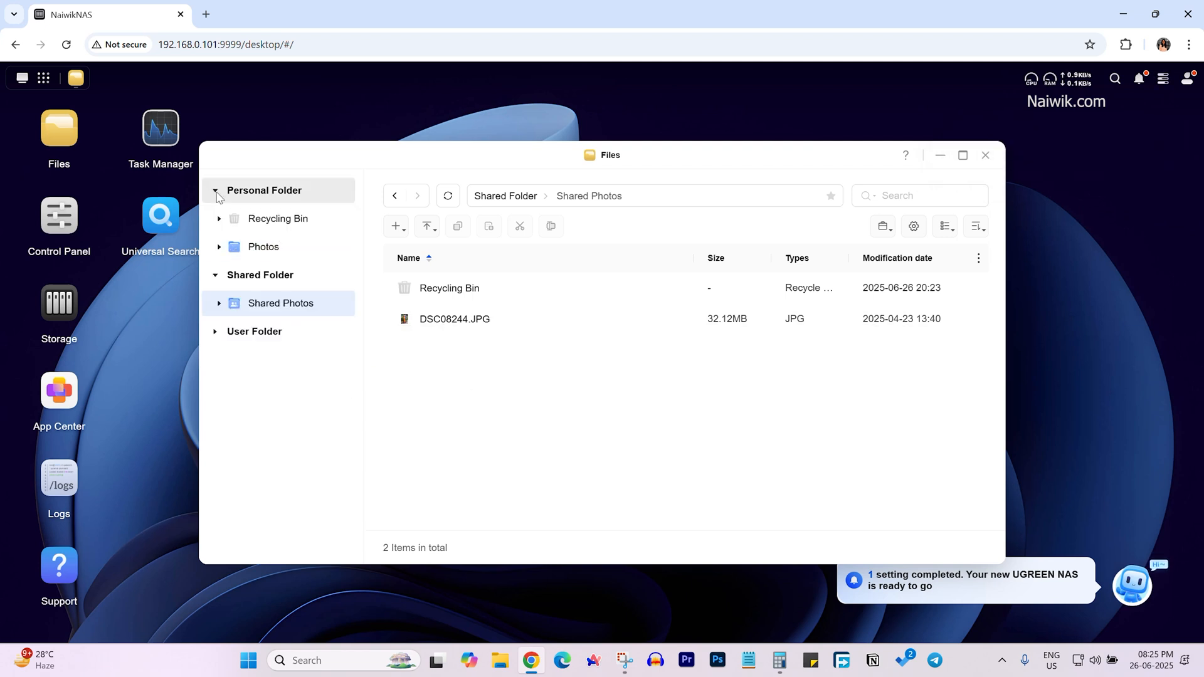
pyautogui.click(216, 191)
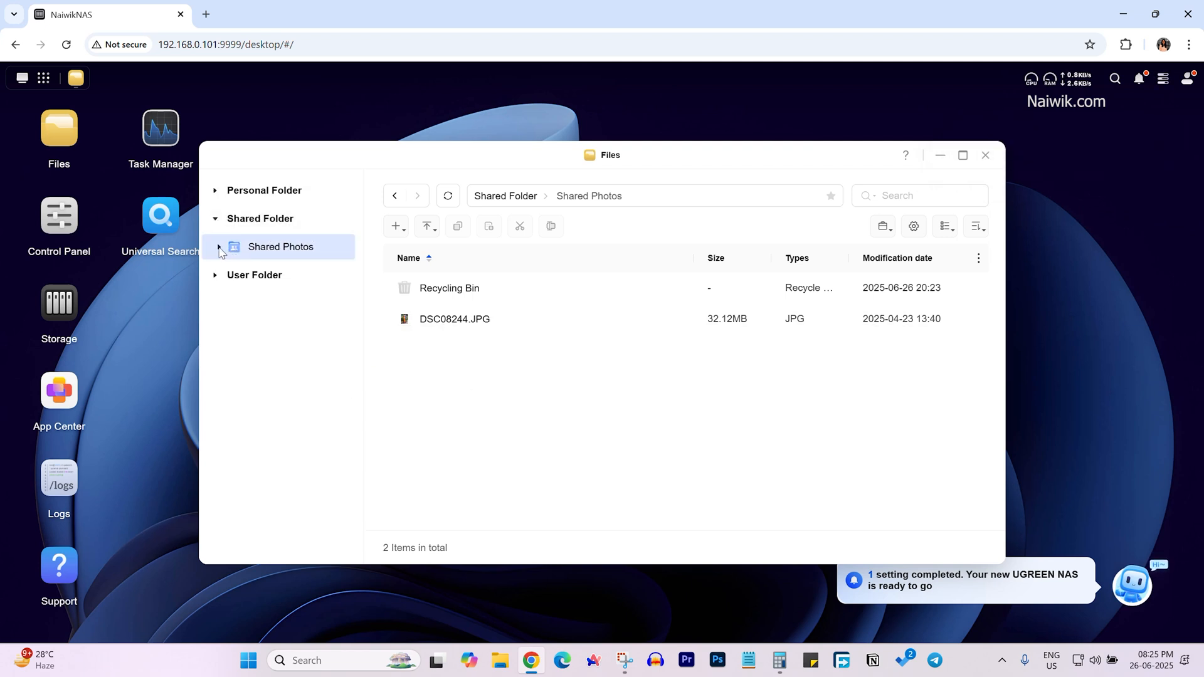
pyautogui.click(454, 319)
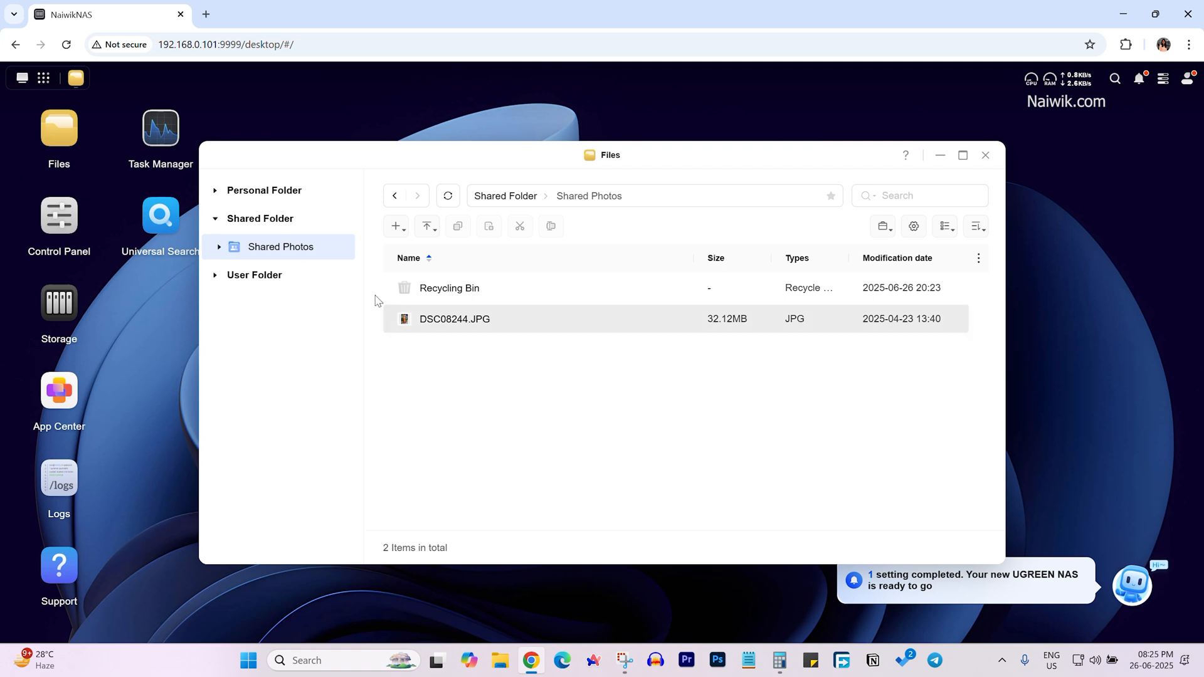
pyautogui.click(265, 190)
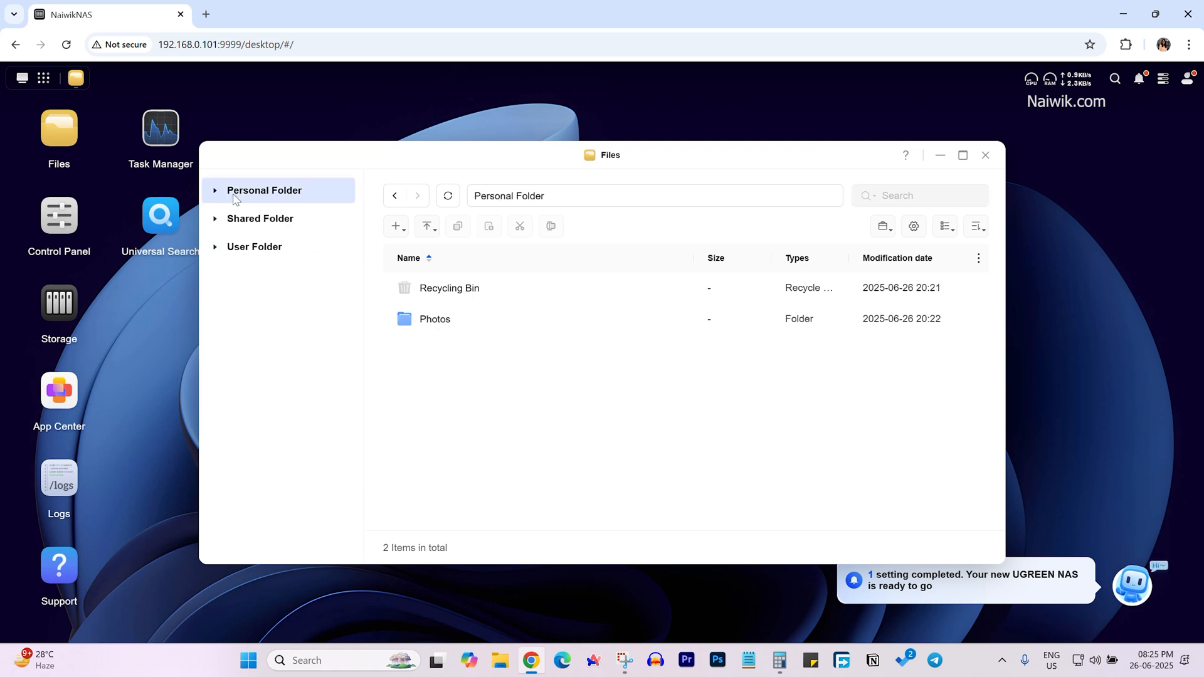
# Step: Glance at the Photos folder's view options and file settings, then close the Files window
pyautogui.doubleClick(436, 319)
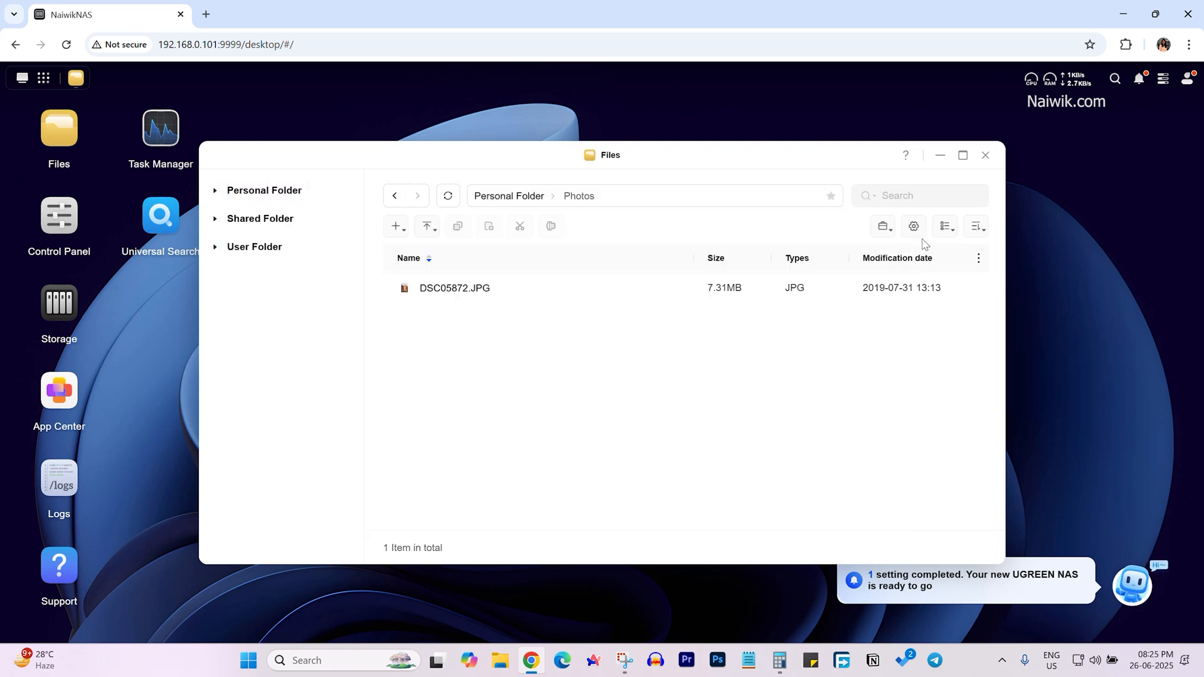
pyautogui.click(945, 226)
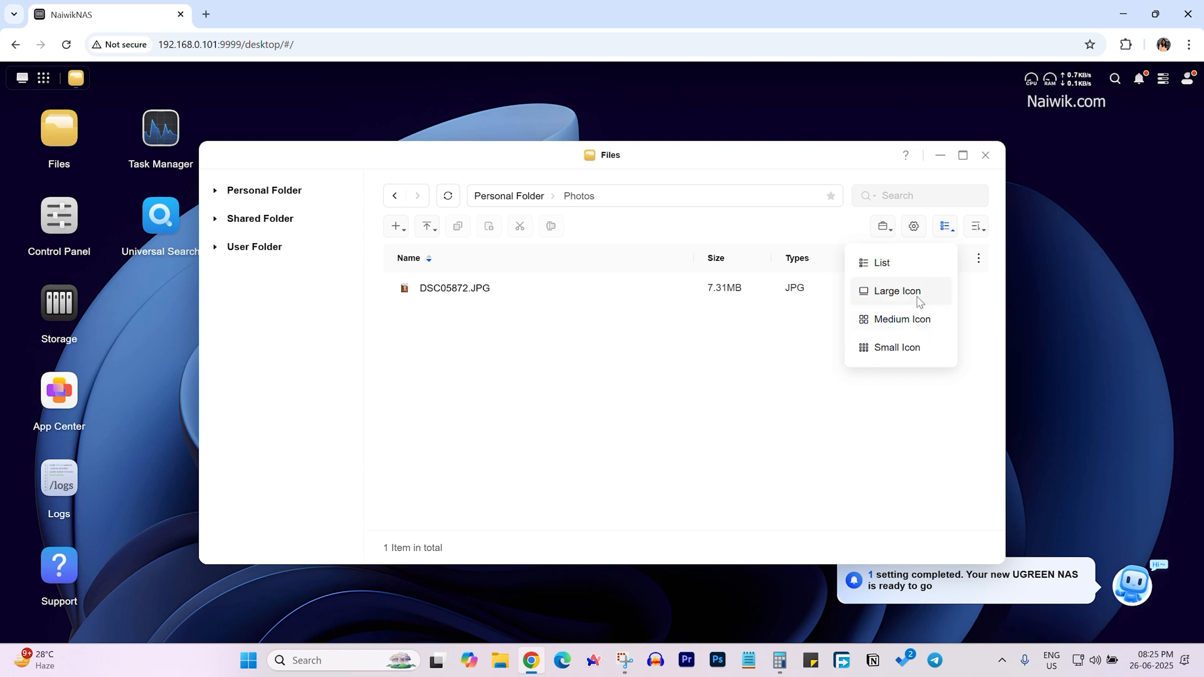
pyautogui.click(880, 262)
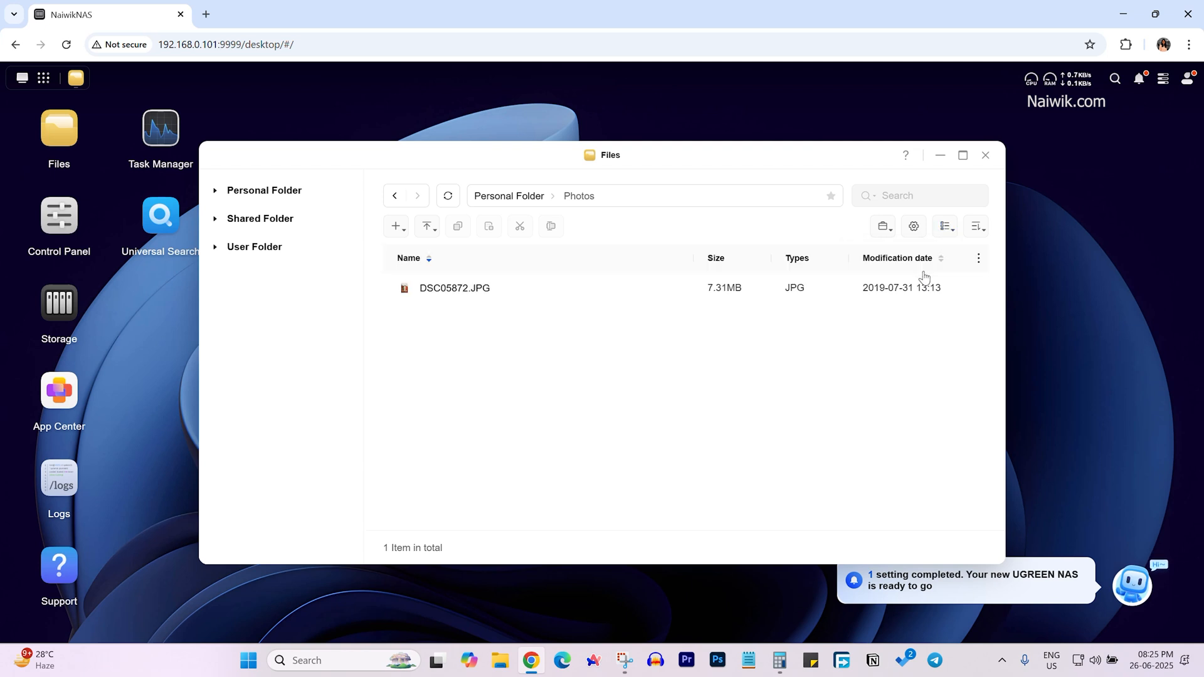
pyautogui.click(913, 226)
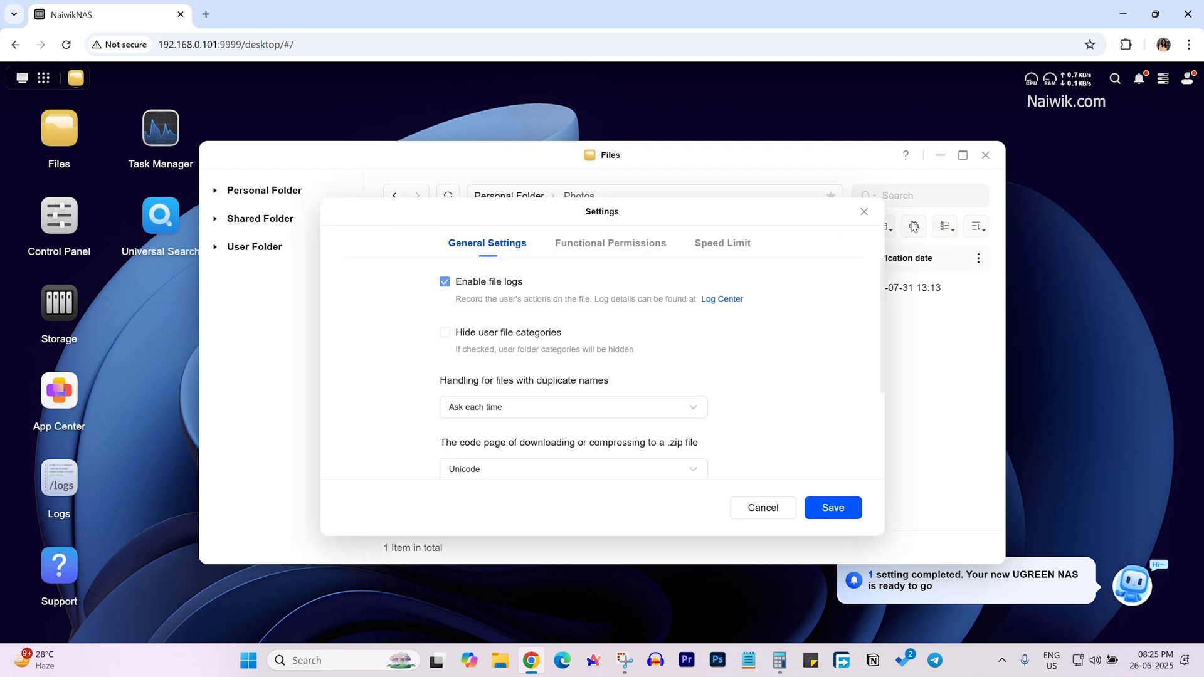
pyautogui.moveTo(836, 412)
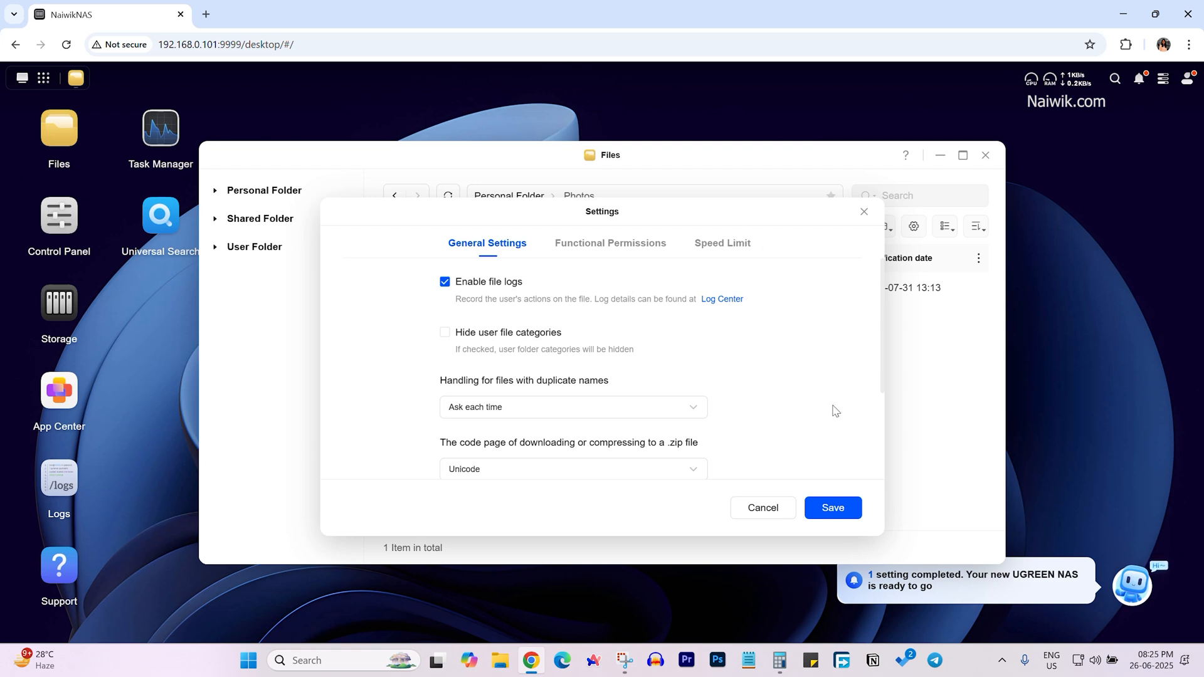
pyautogui.click(831, 508)
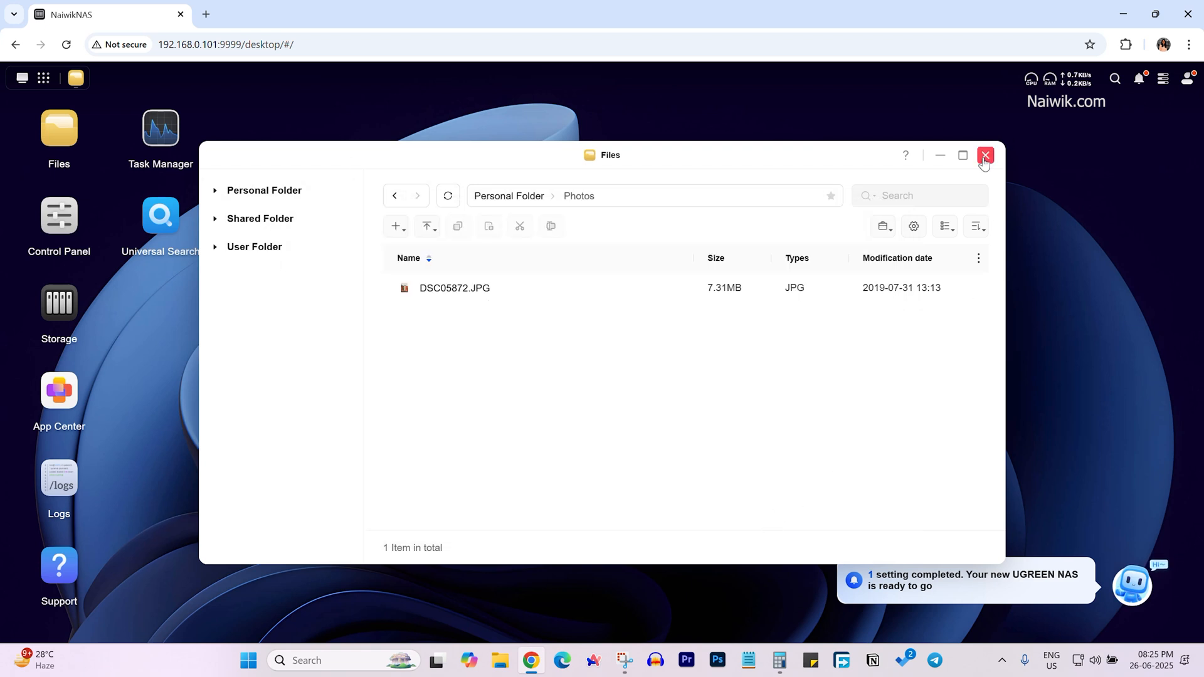
pyautogui.click(986, 155)
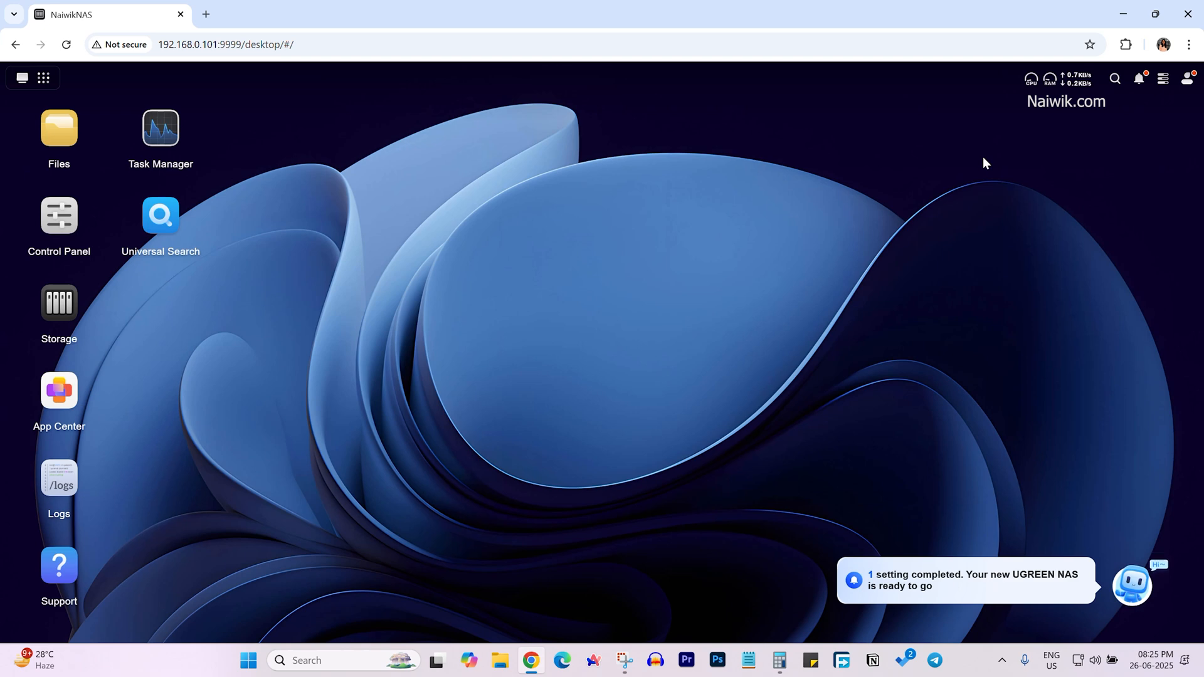